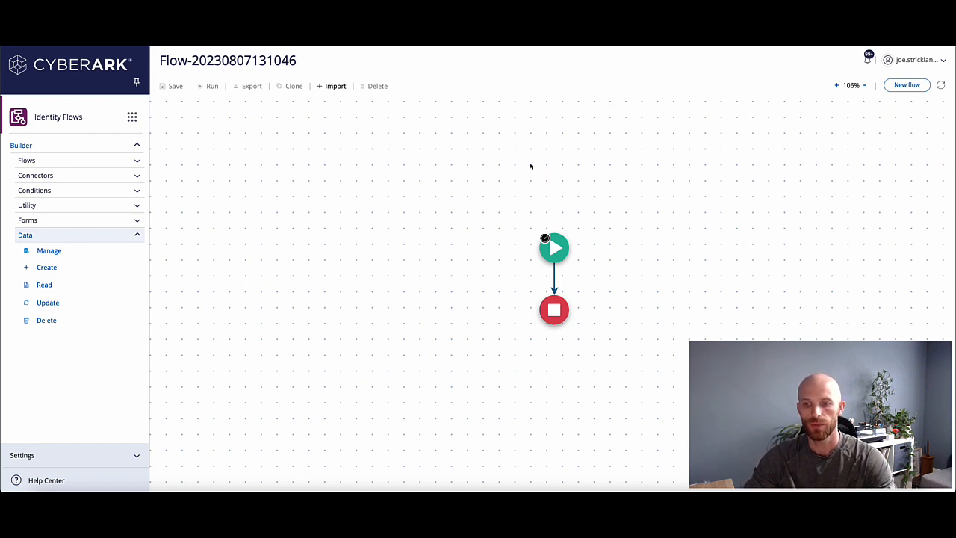
mouse_move(514, 160)
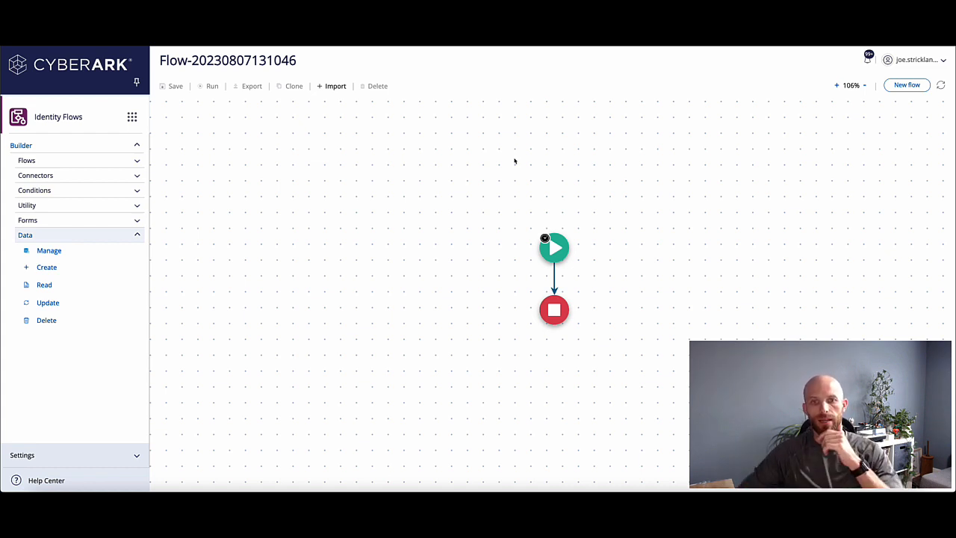
mouse_move(638, 213)
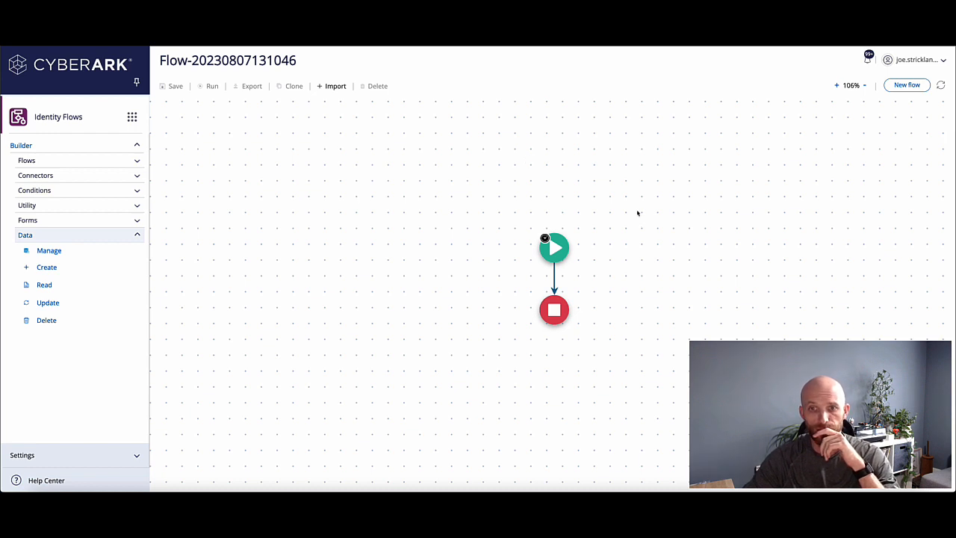
mouse_move(584, 198)
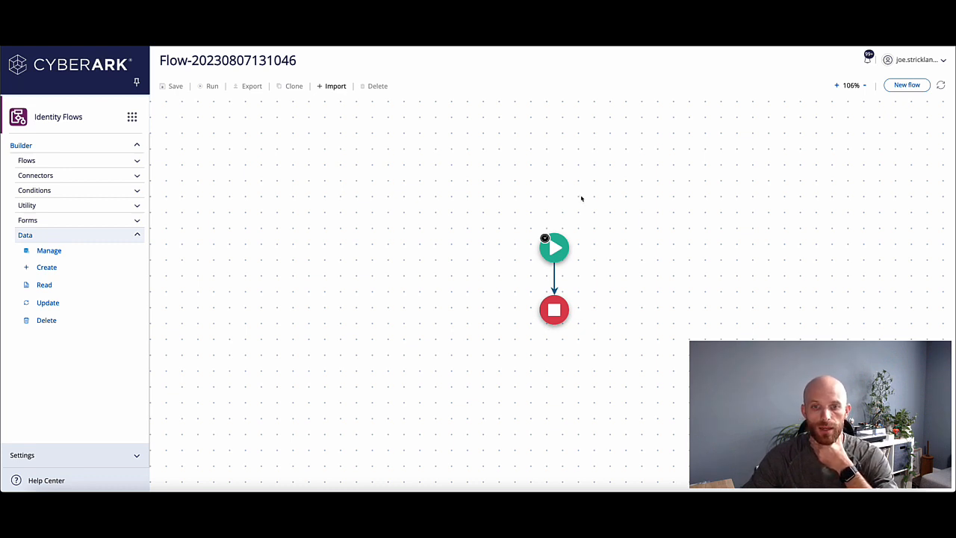
mouse_move(575, 195)
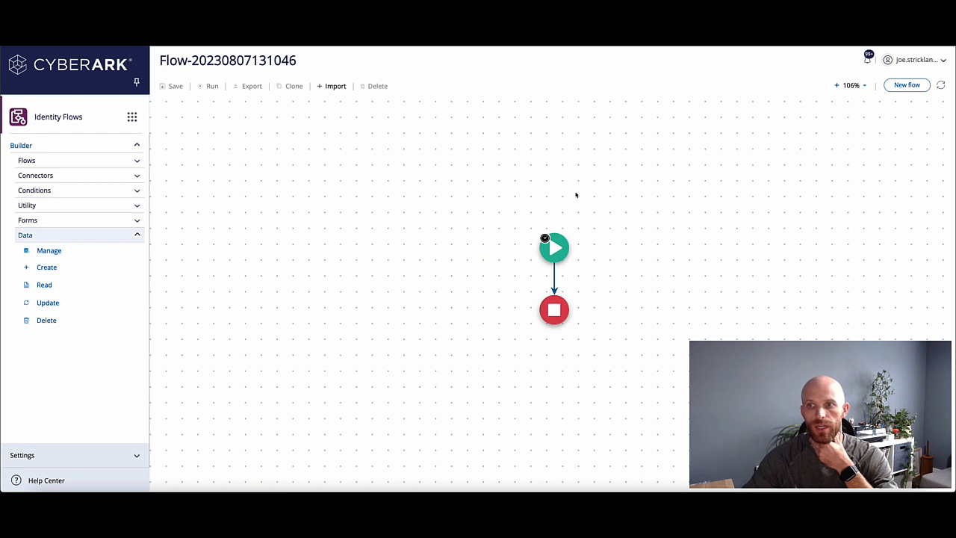
mouse_move(580, 209)
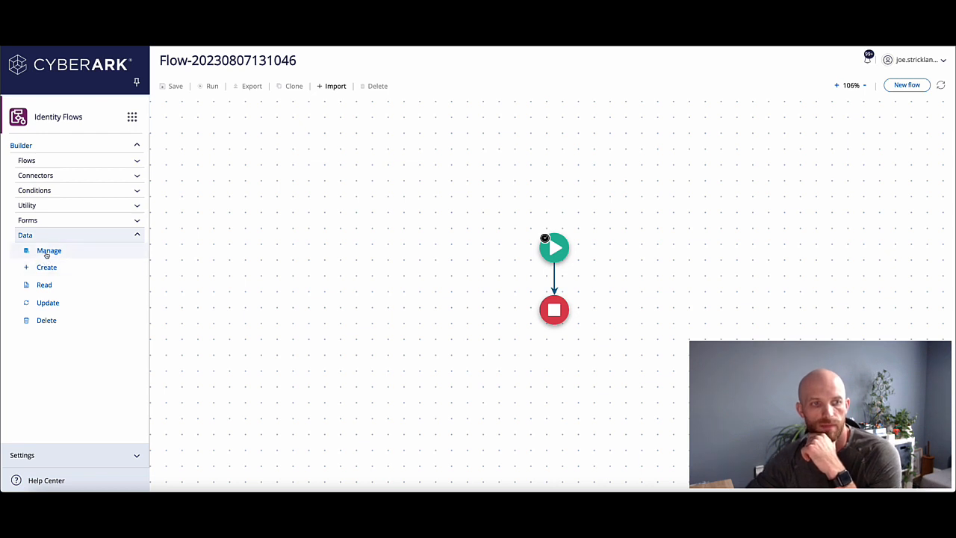
- Open the datastore list, then start an Add Data entry and cancel it empty
click(49, 251)
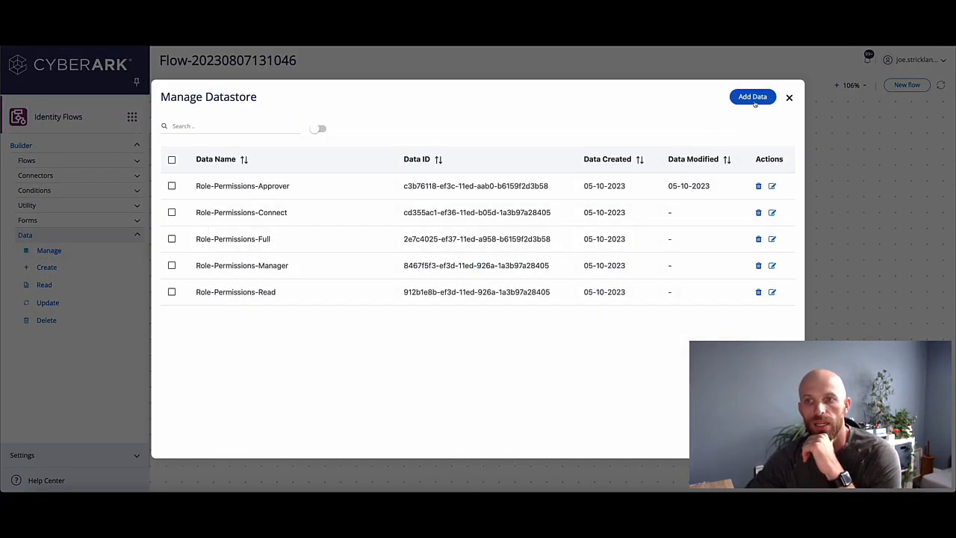
click(752, 97)
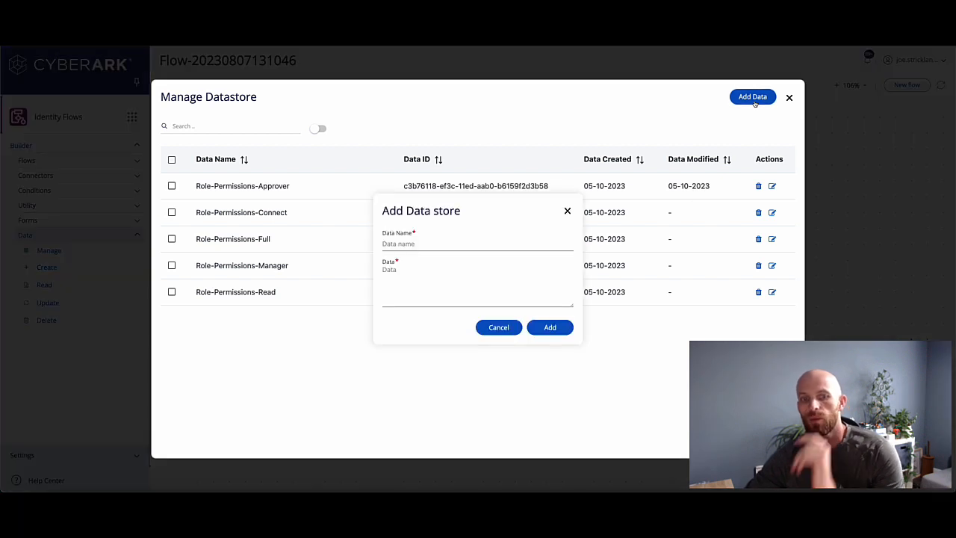
click(477, 243)
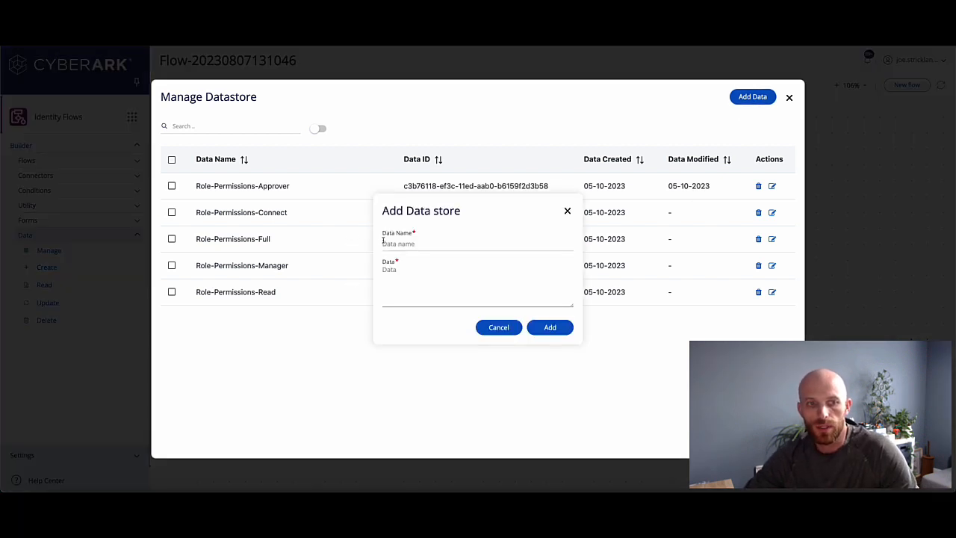
click(550, 327)
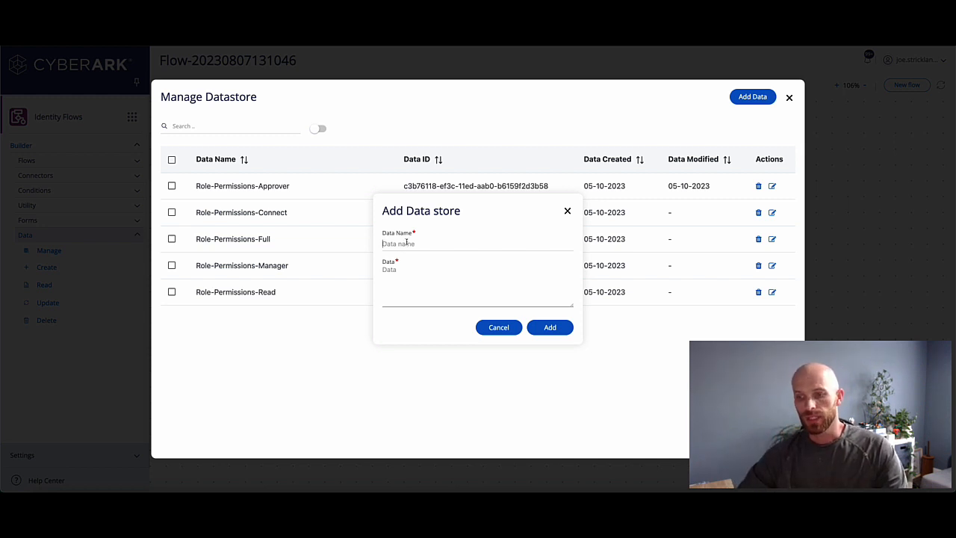
mouse_move(251, 275)
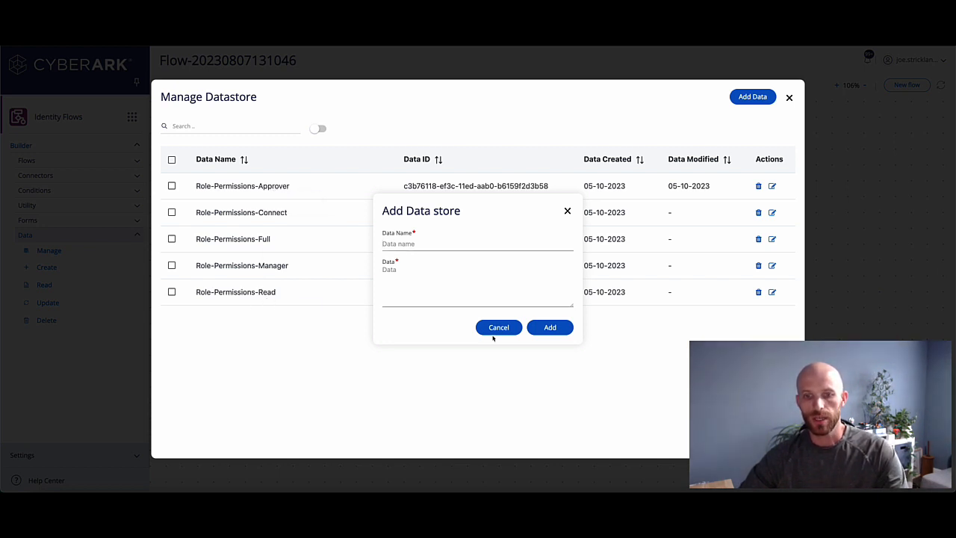
click(498, 327)
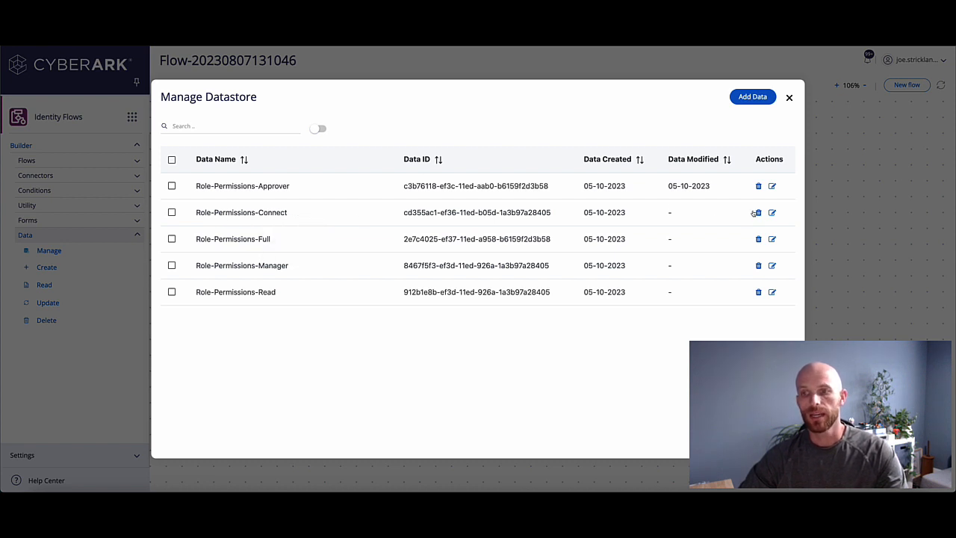
- Open Role-Permissions-Connect in the Update Data store form and scroll its JSON permissions
click(772, 212)
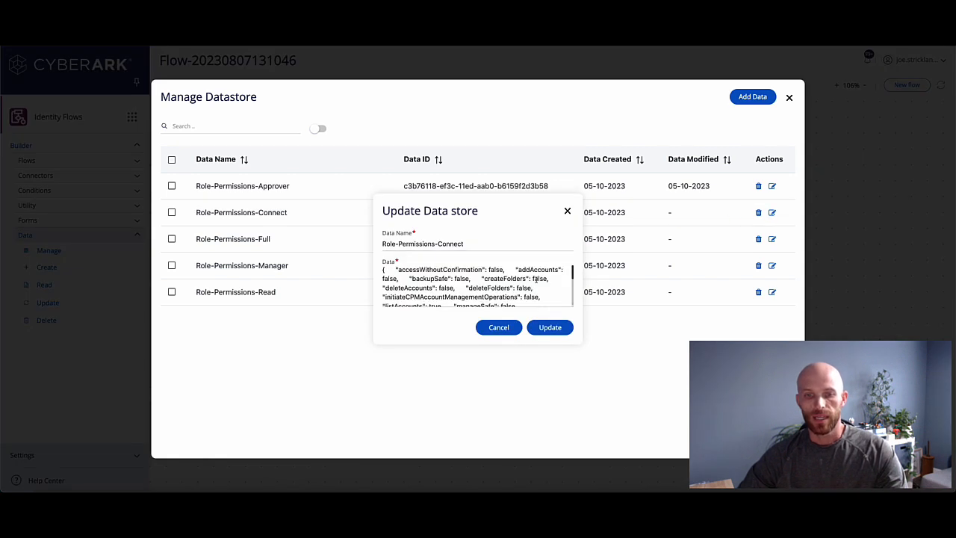
scroll(down, 3)
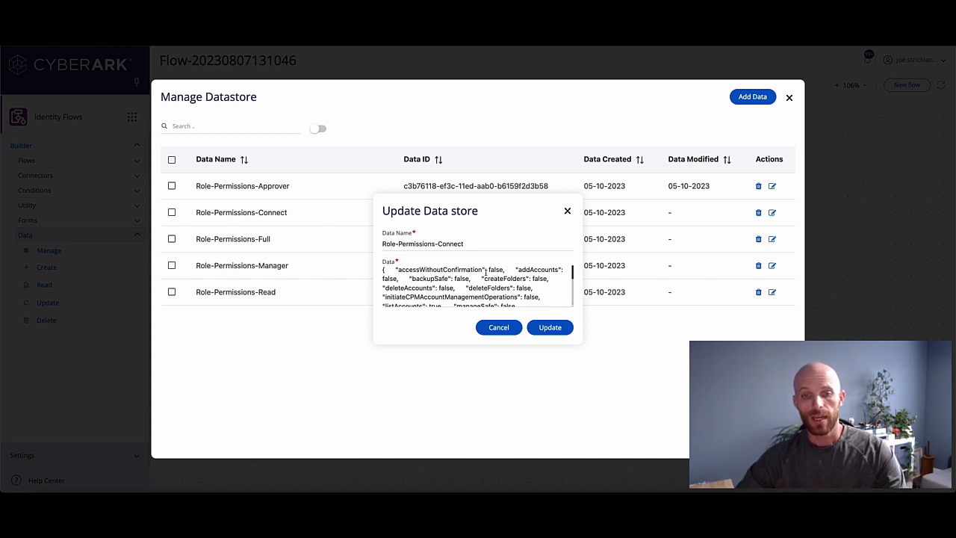
mouse_move(284, 213)
text(H)
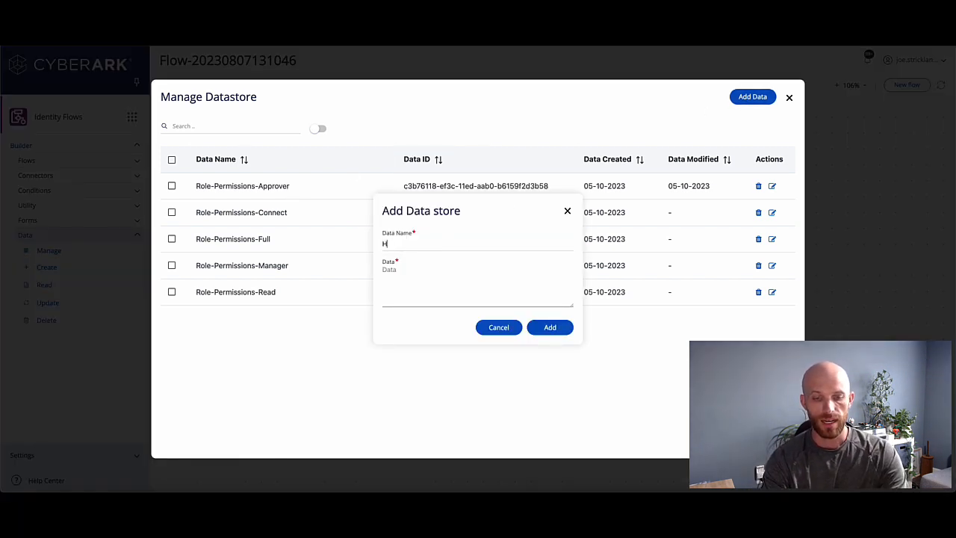
- Name the entry HTML-Color-Codes, paste the colors JSON from VS Code, and add it
text(TML-Color)
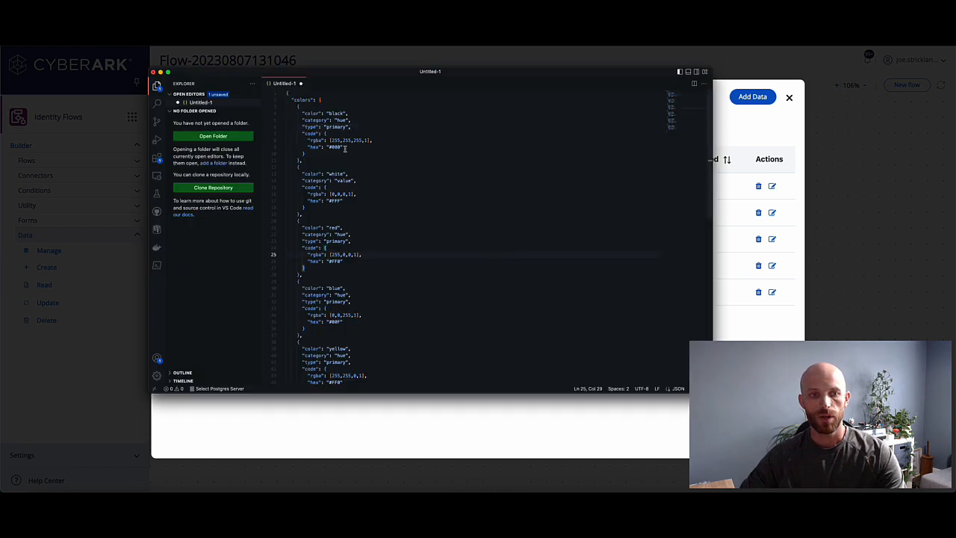
drag(320, 100, 342, 254)
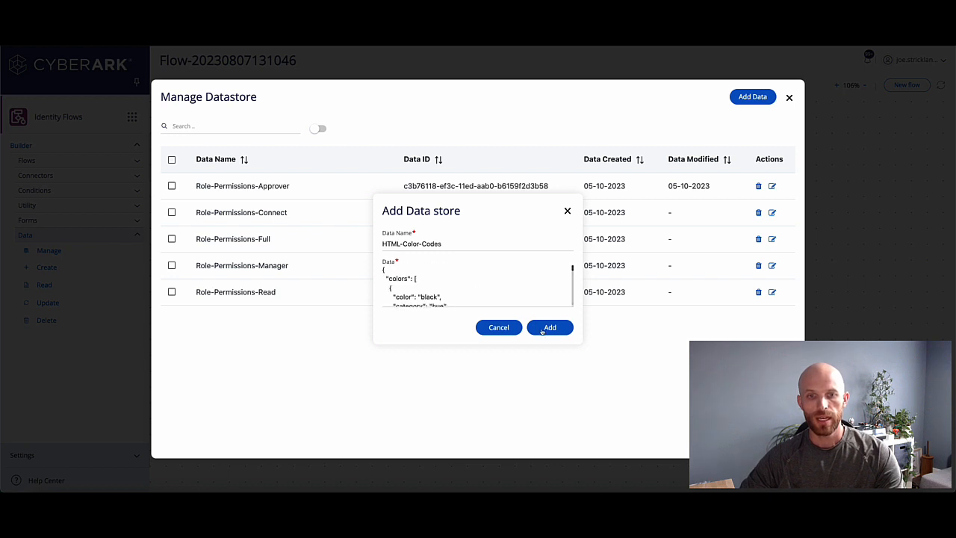
click(550, 327)
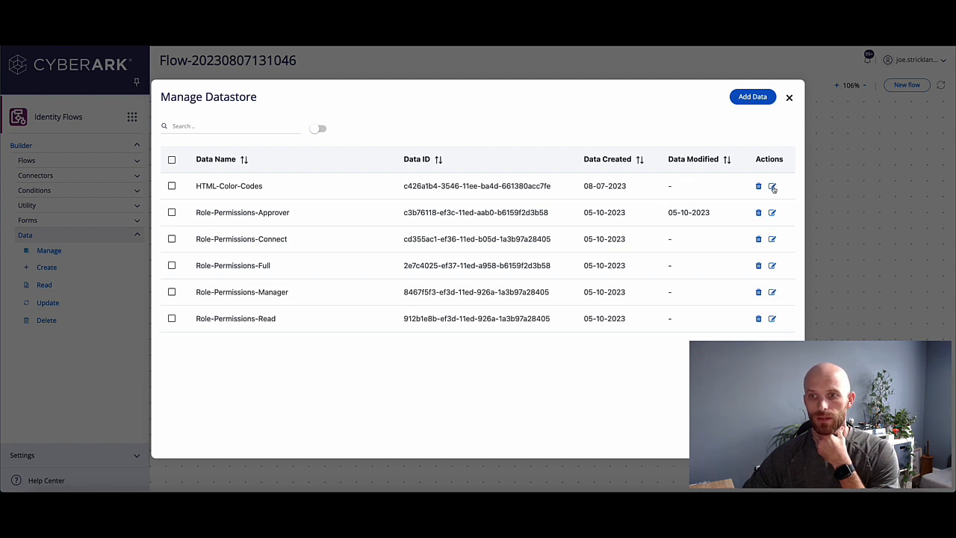
click(773, 186)
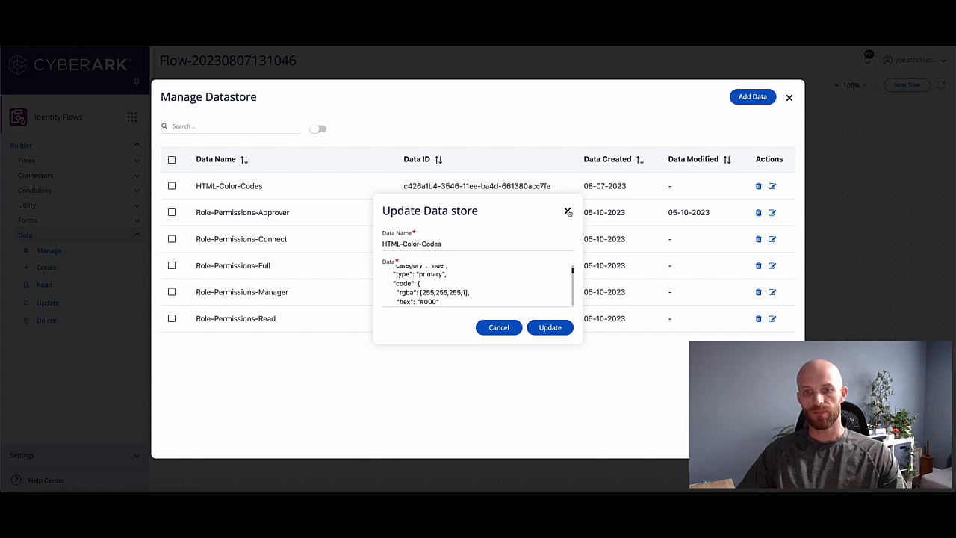
click(567, 211)
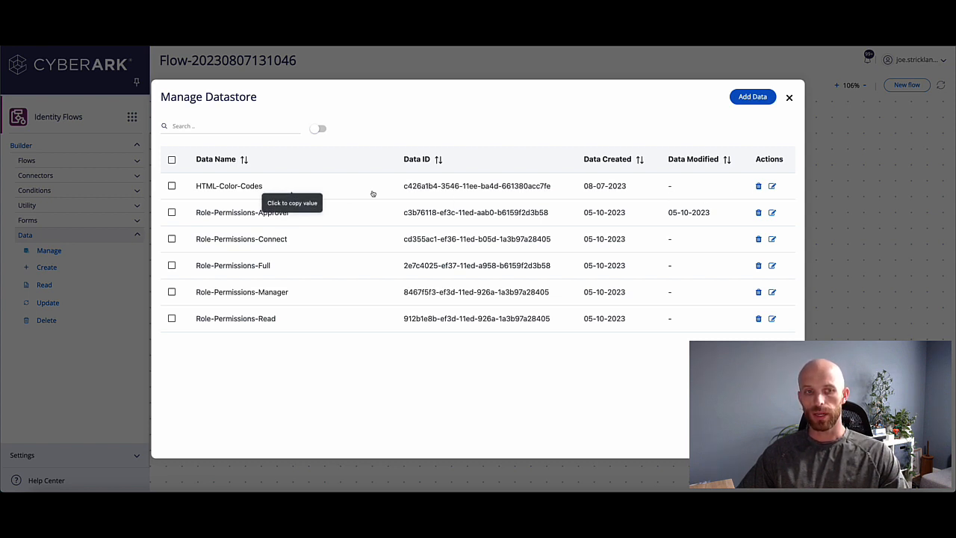
- Close the Manage Datastore window to return to the start/end flow canvas
click(788, 97)
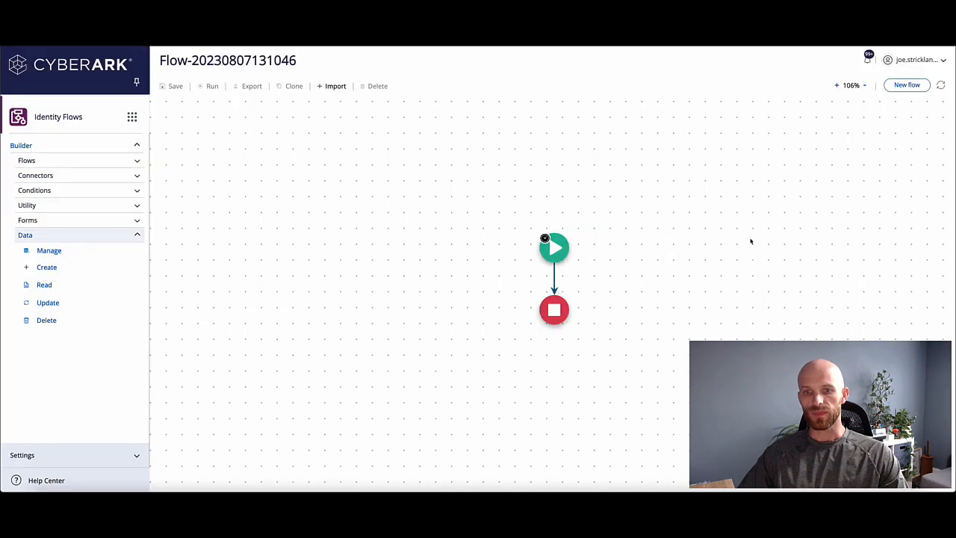
mouse_move(706, 252)
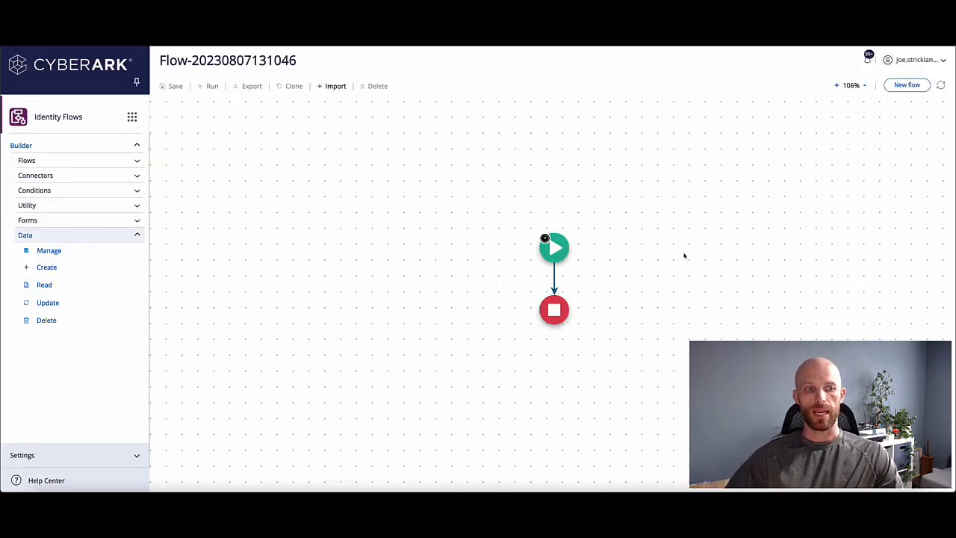
mouse_move(689, 248)
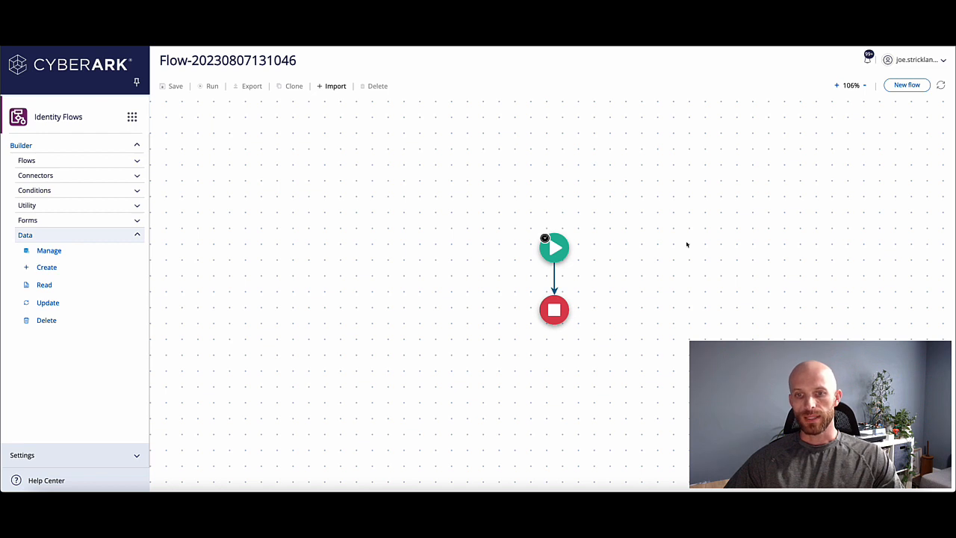
mouse_move(681, 241)
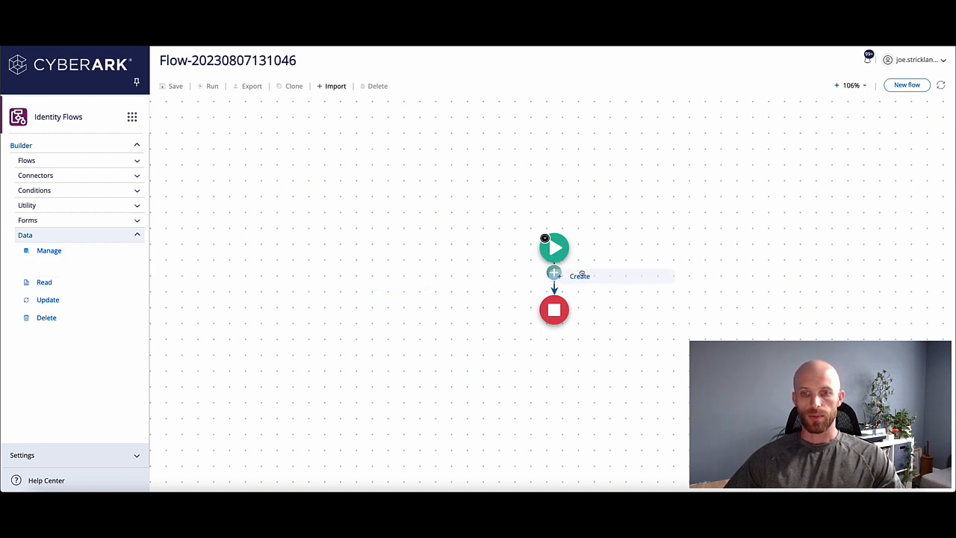
- Insert a Create datastore step between start and end, named Inbound-Webhook-Datastore
click(554, 272)
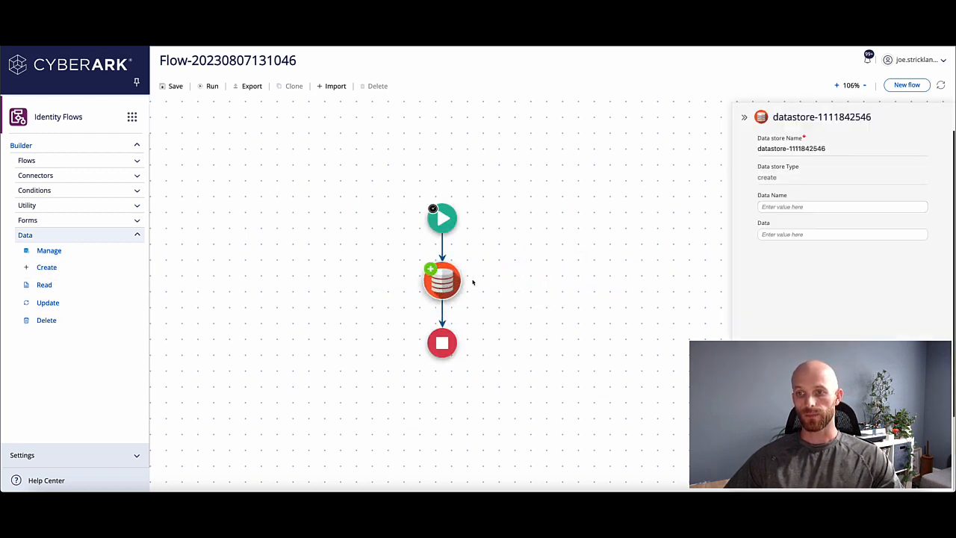
mouse_move(441, 282)
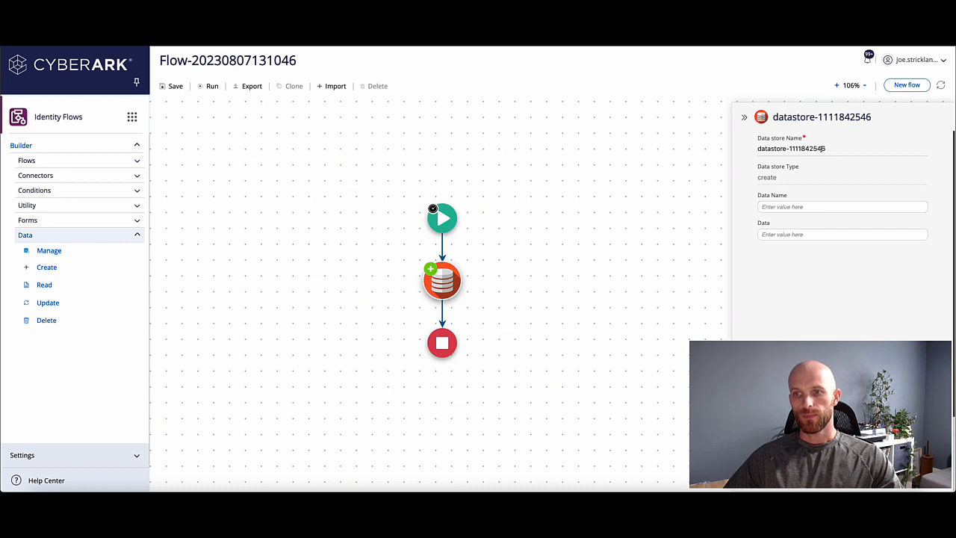
mouse_move(591, 278)
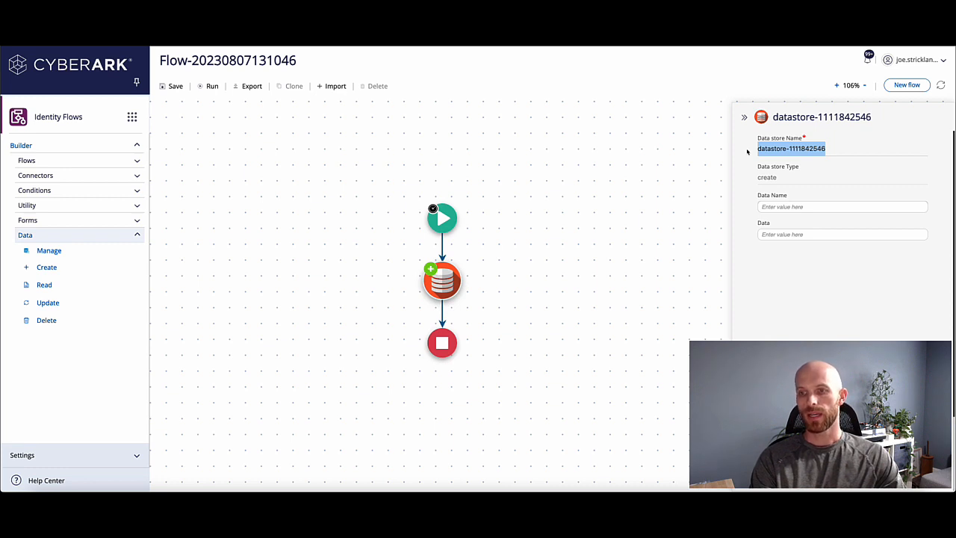
text(Inbound-W)
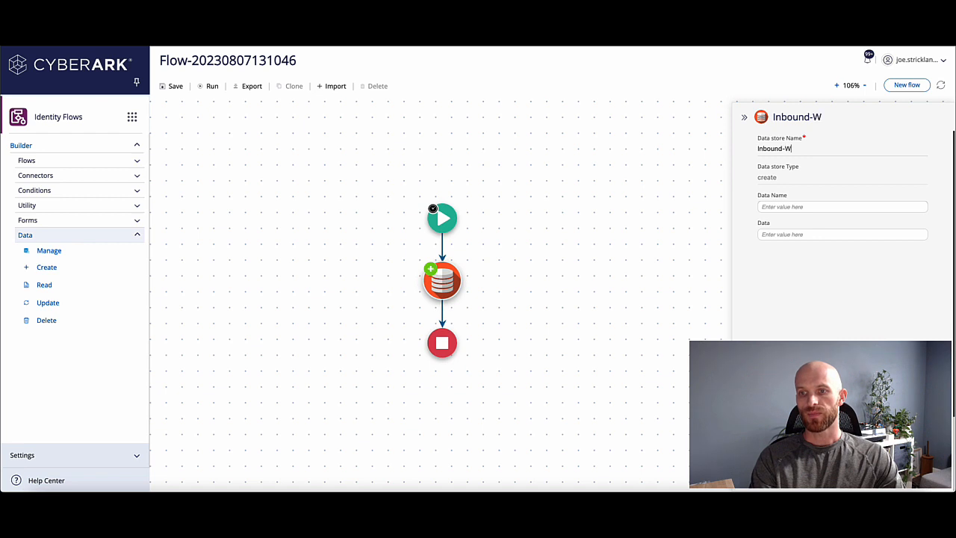
text(ebhook-Datast)
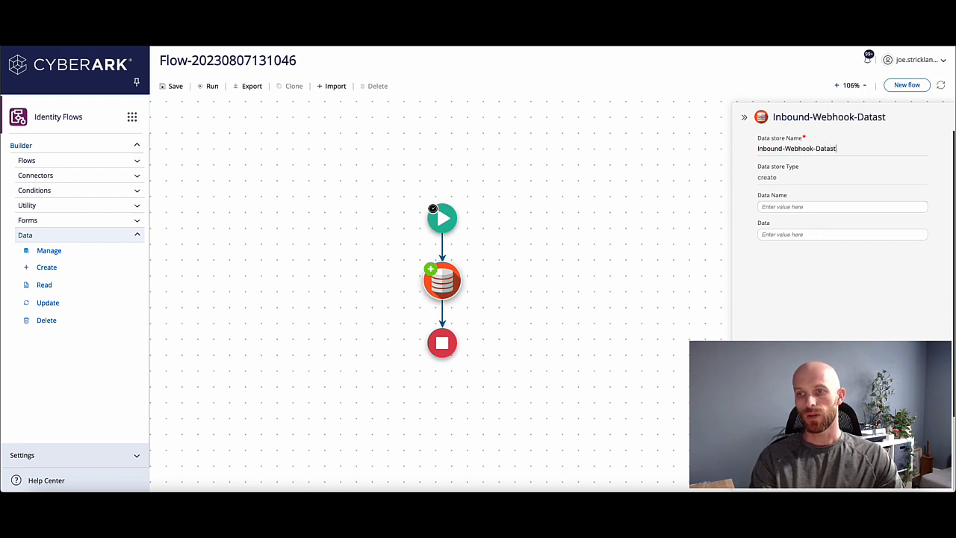
text(ore)
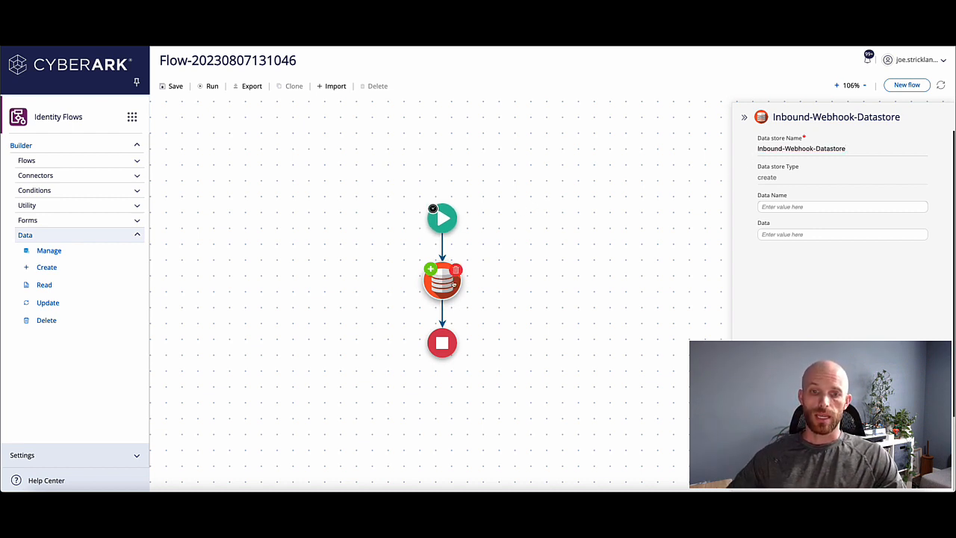
mouse_move(442, 280)
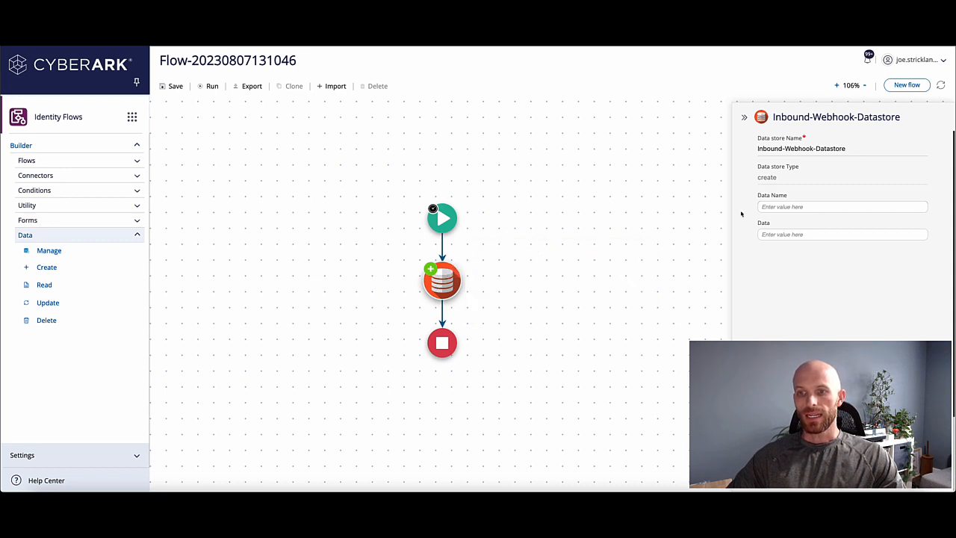
- Enter {} in Inbound-Webhook-Datastore's Data field and dismiss the Collected variables popup
click(841, 207)
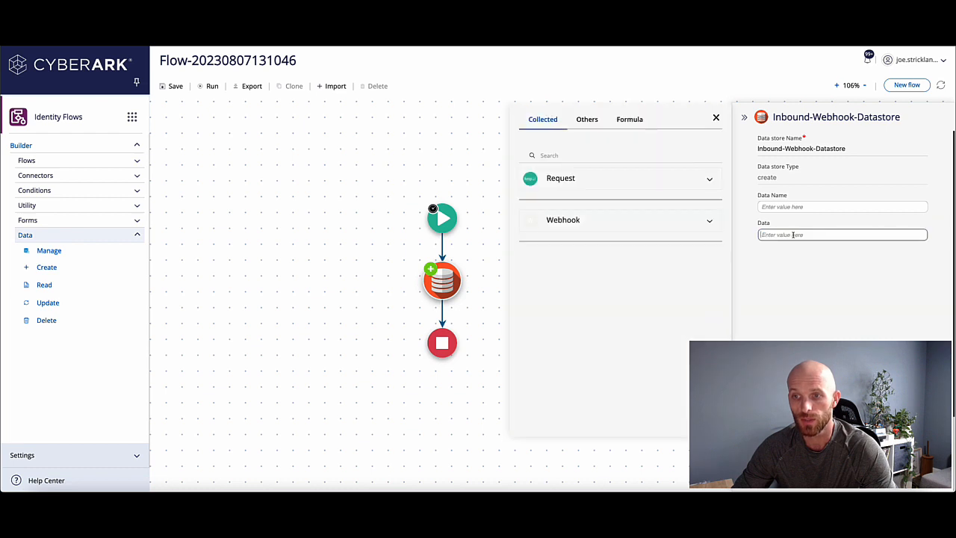
text(0)
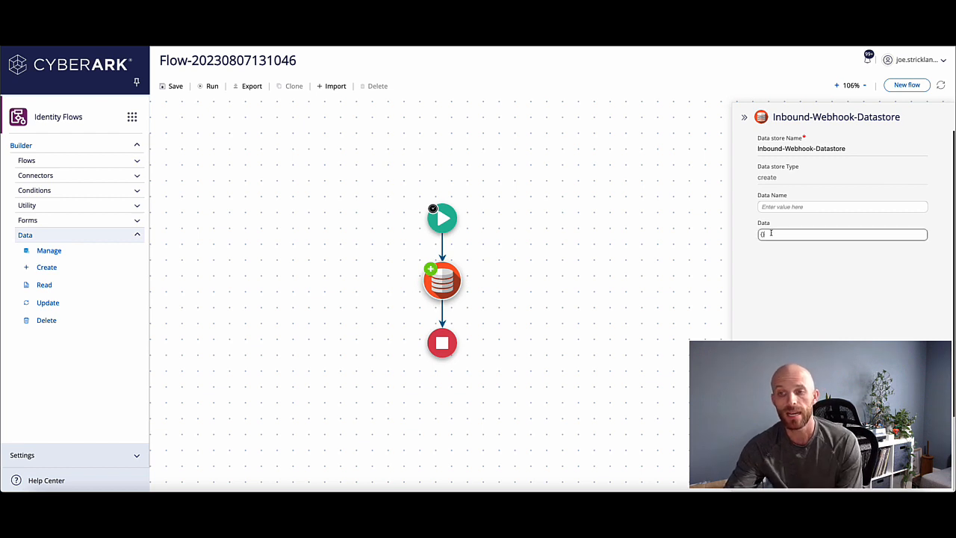
click(842, 234)
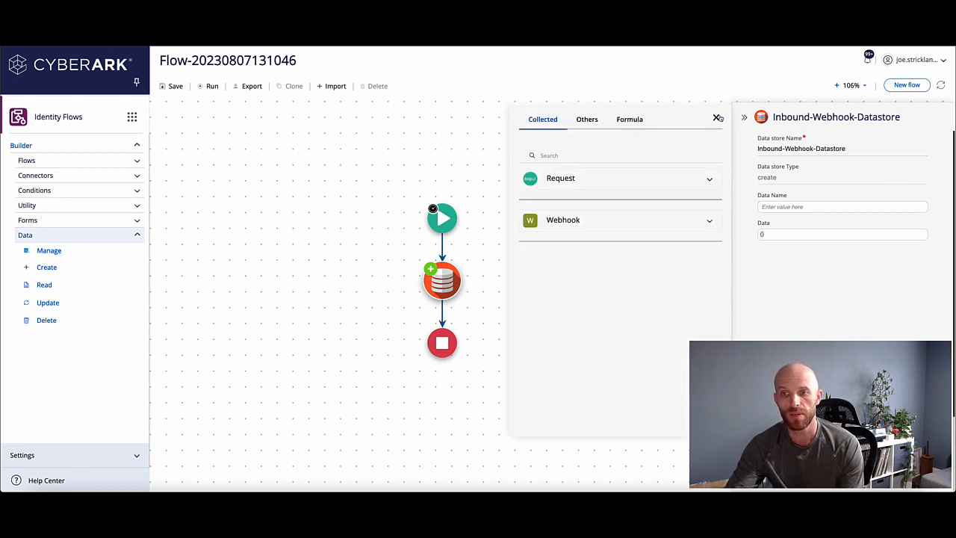
click(716, 118)
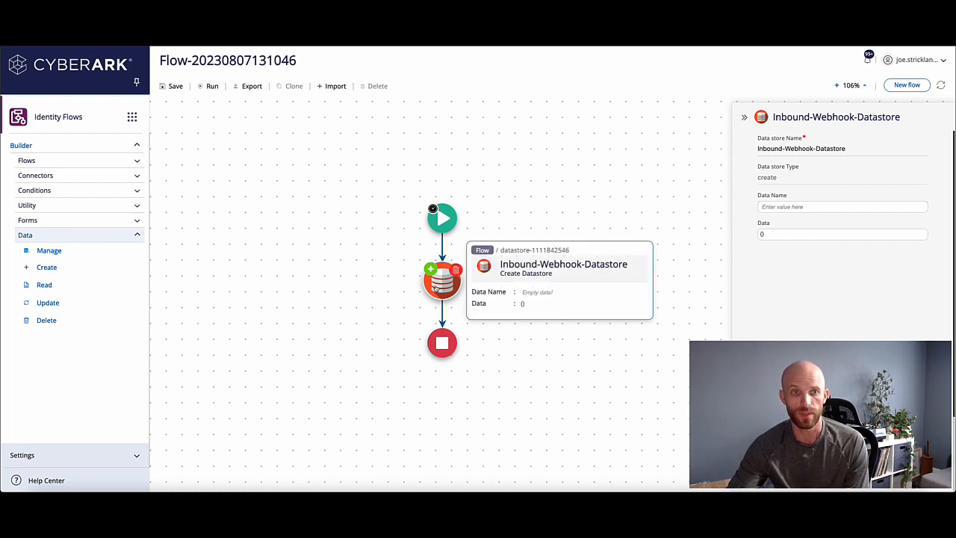
- Run the flow and copy the new datastore's dataid from the run results
click(212, 86)
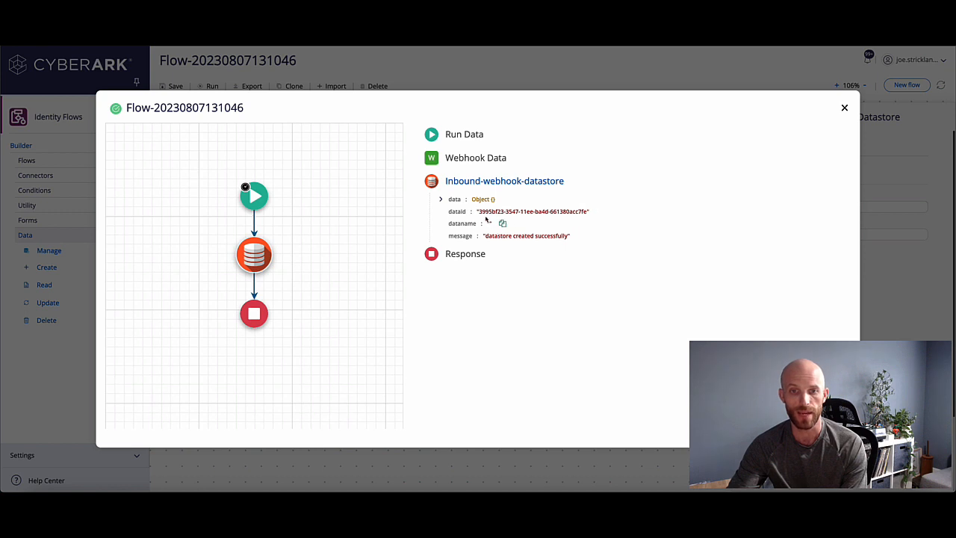
double_click(532, 212)
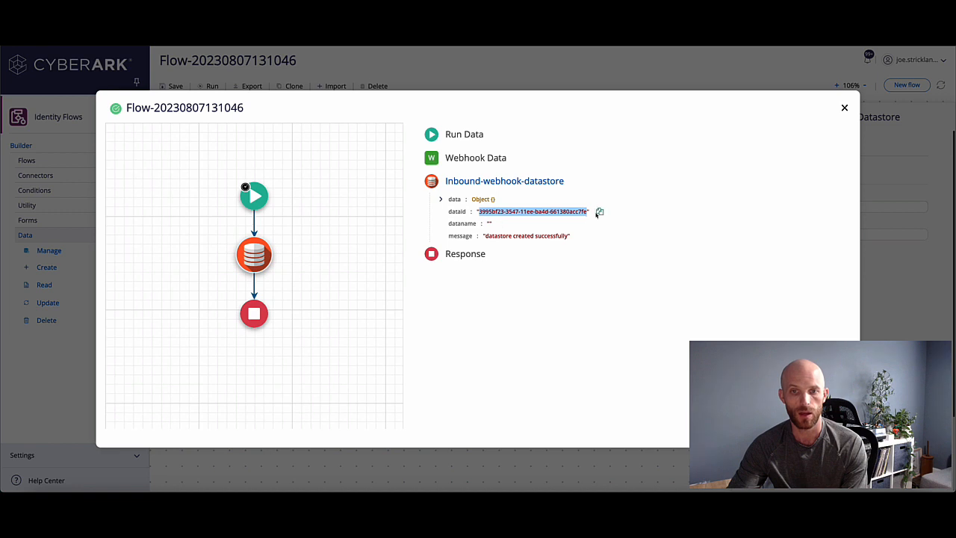
click(599, 211)
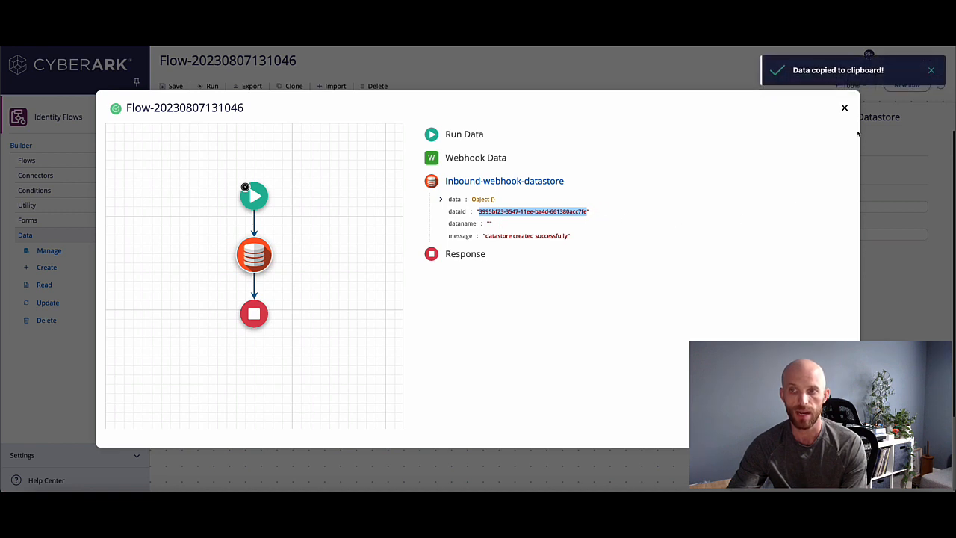
click(844, 108)
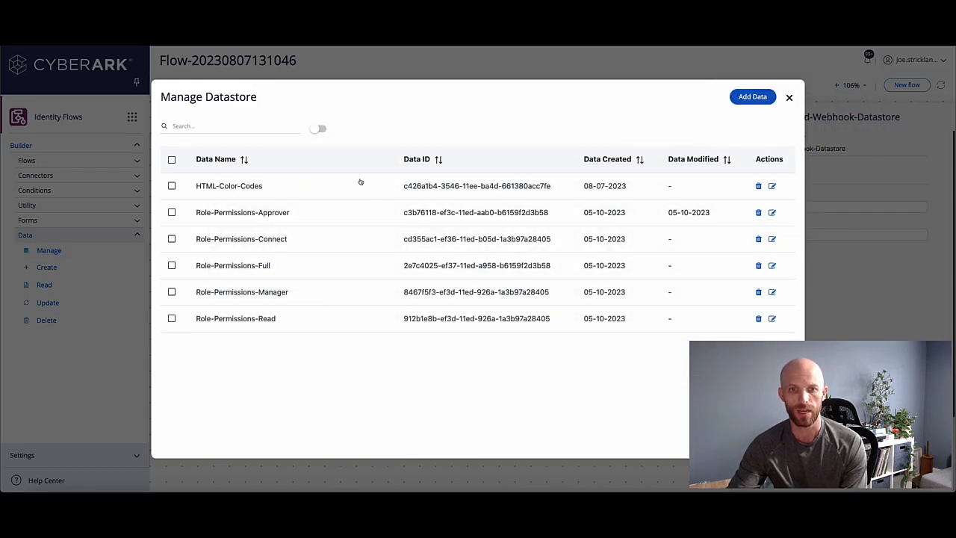
mouse_move(428, 314)
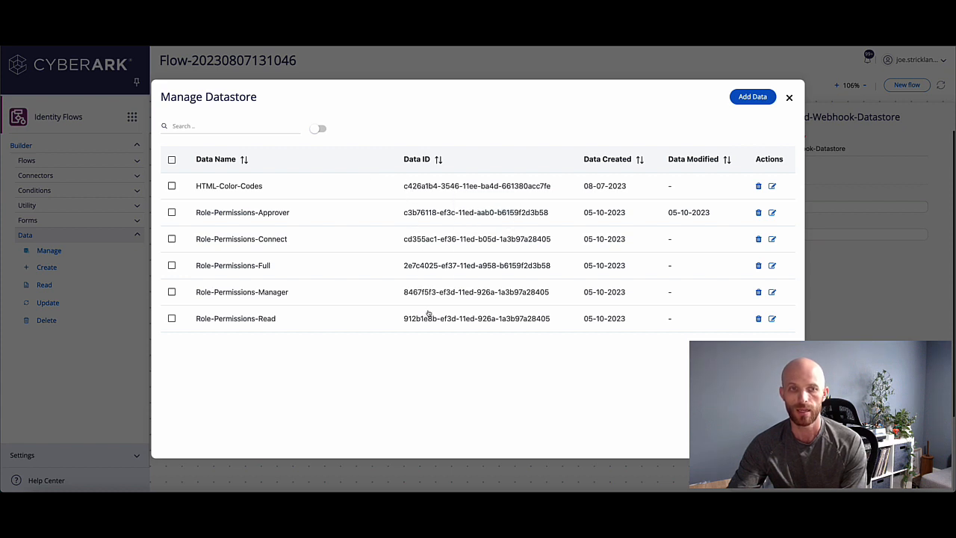
click(319, 128)
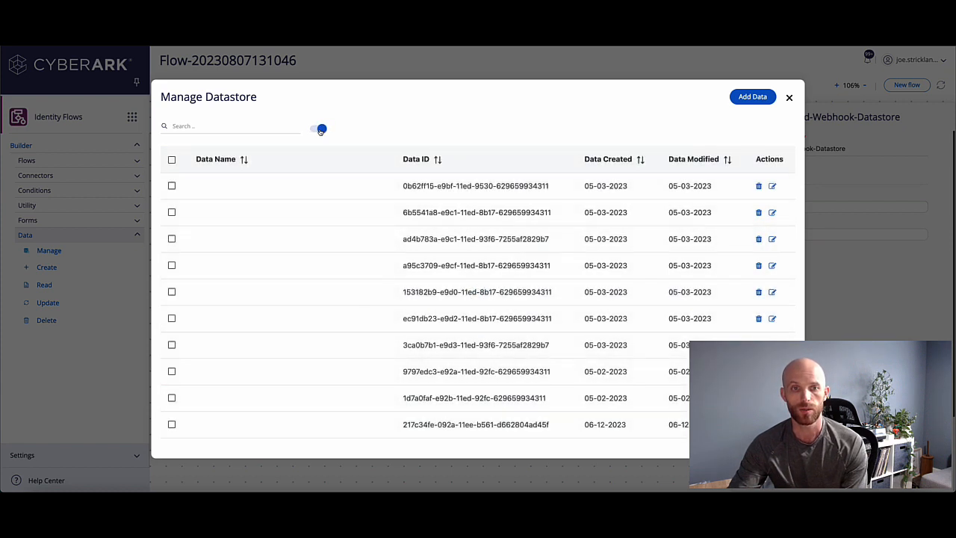
click(319, 128)
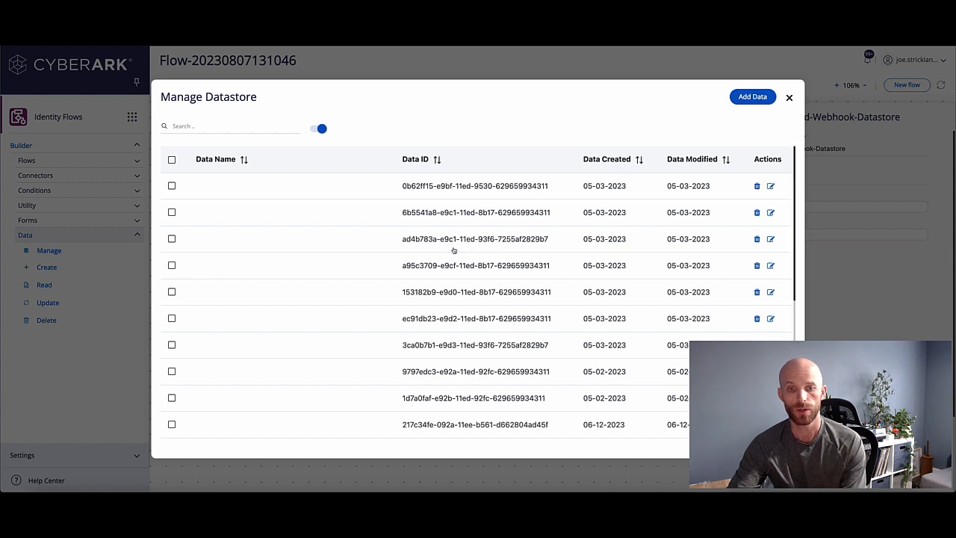
click(232, 125)
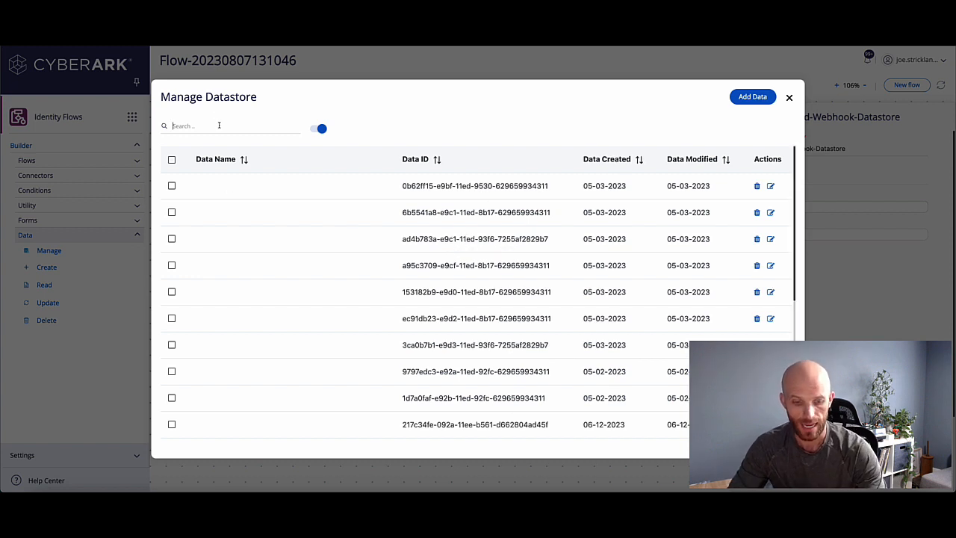
text(3995bf23-3547-11ee-ba4d-661380acc7fe)
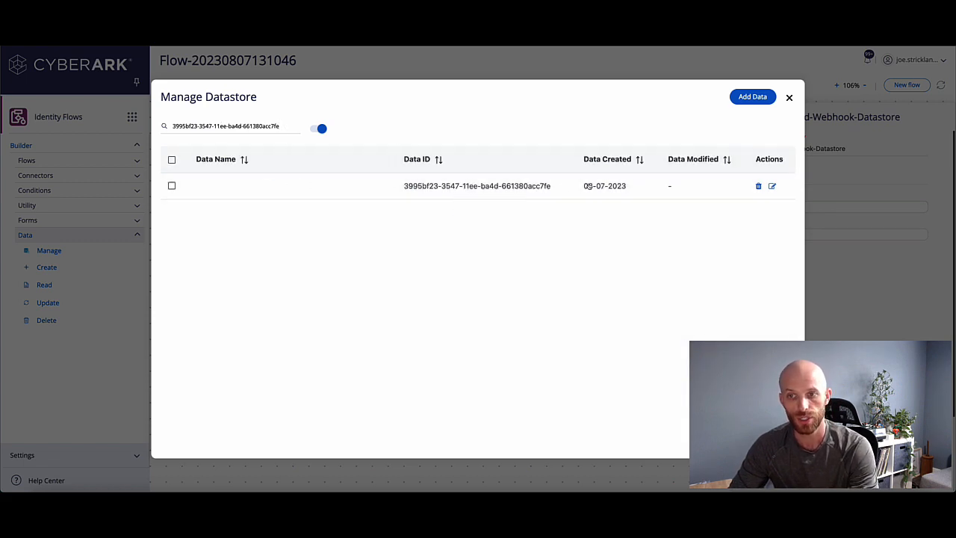
click(772, 186)
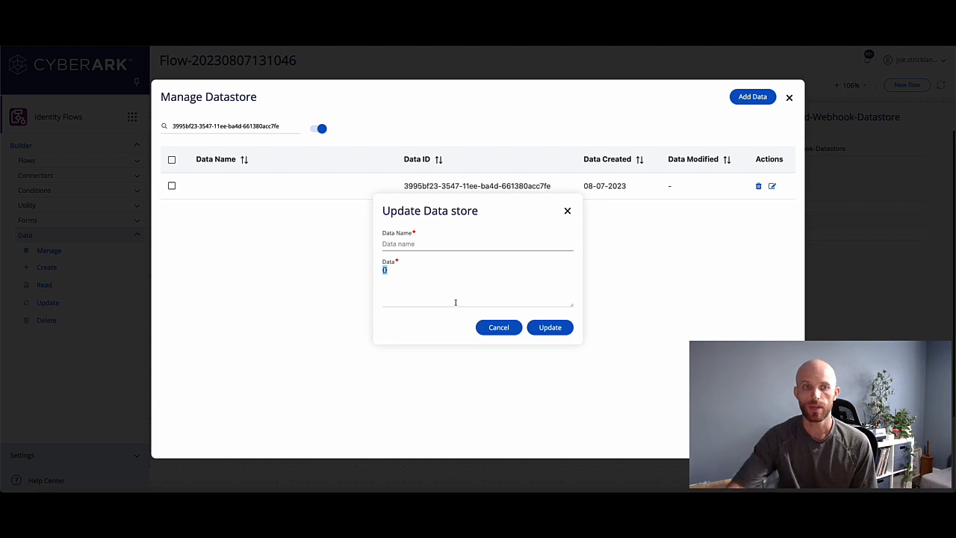
mouse_move(224, 190)
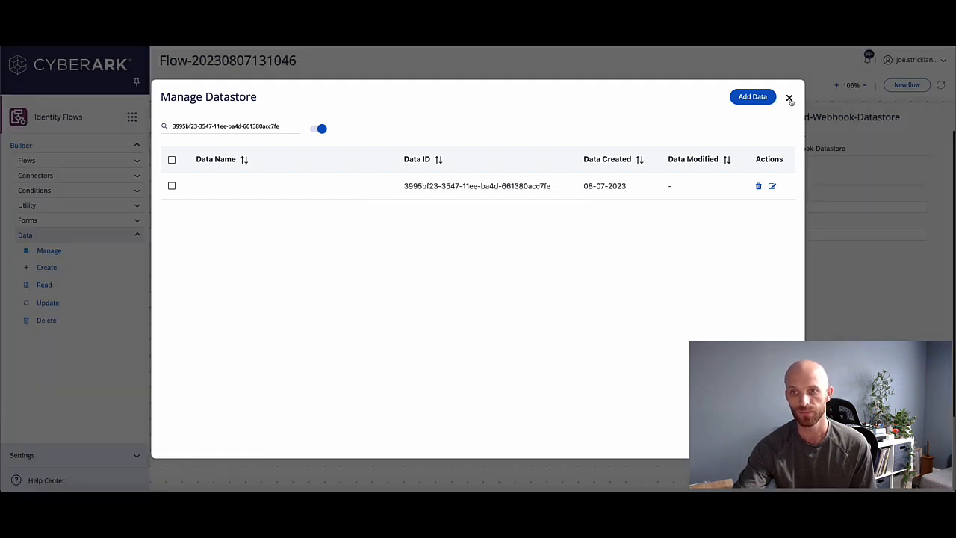
click(790, 99)
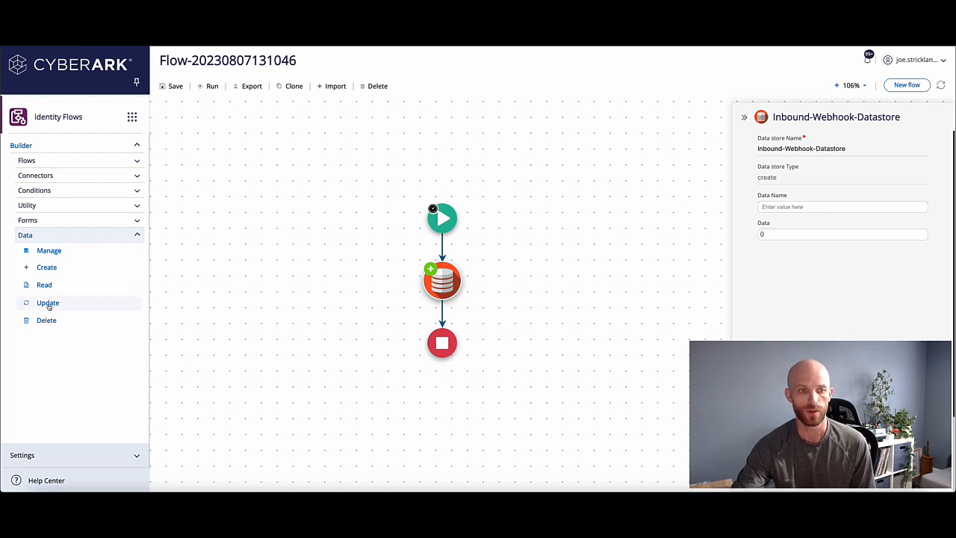
- Add an Update datastore step and expand Inbound-Webhook-Datastore's outputs for its Data ID
click(48, 302)
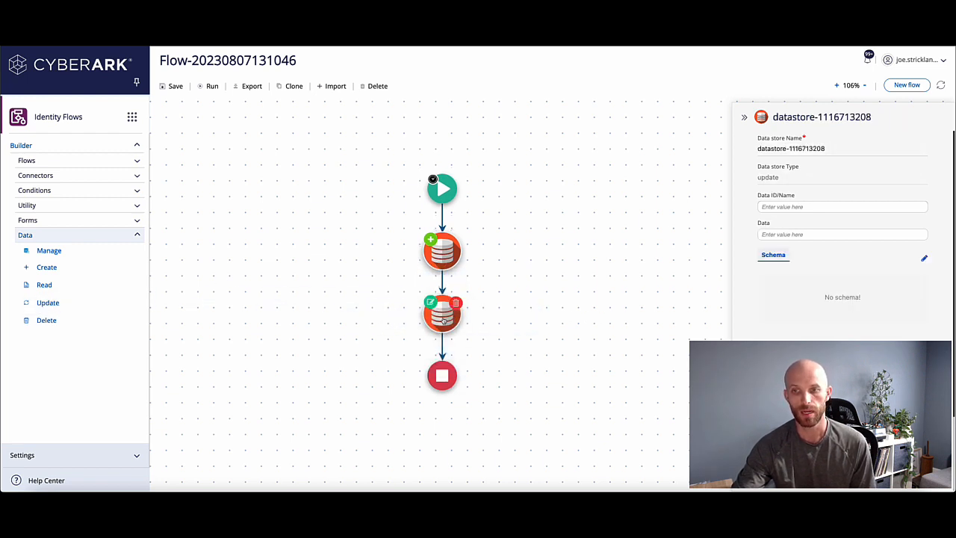
click(842, 206)
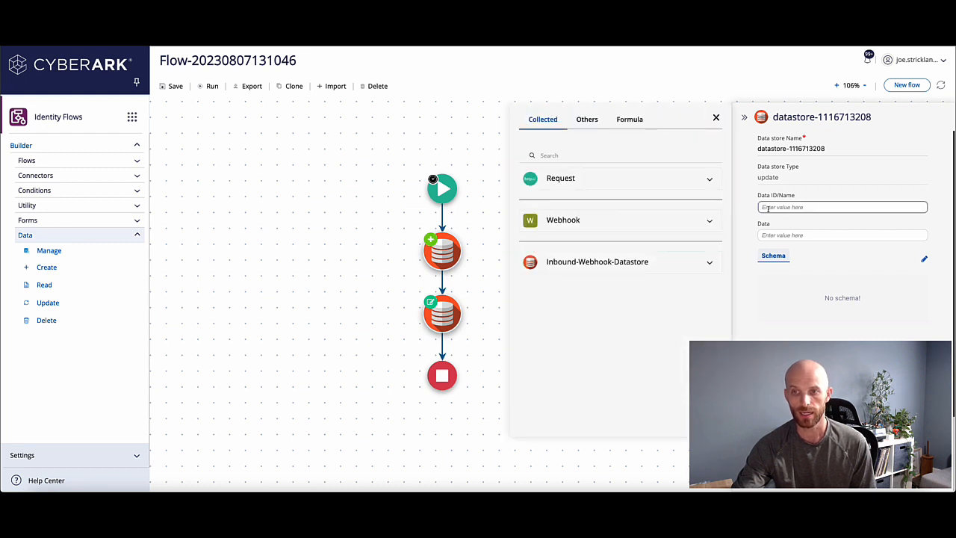
click(597, 261)
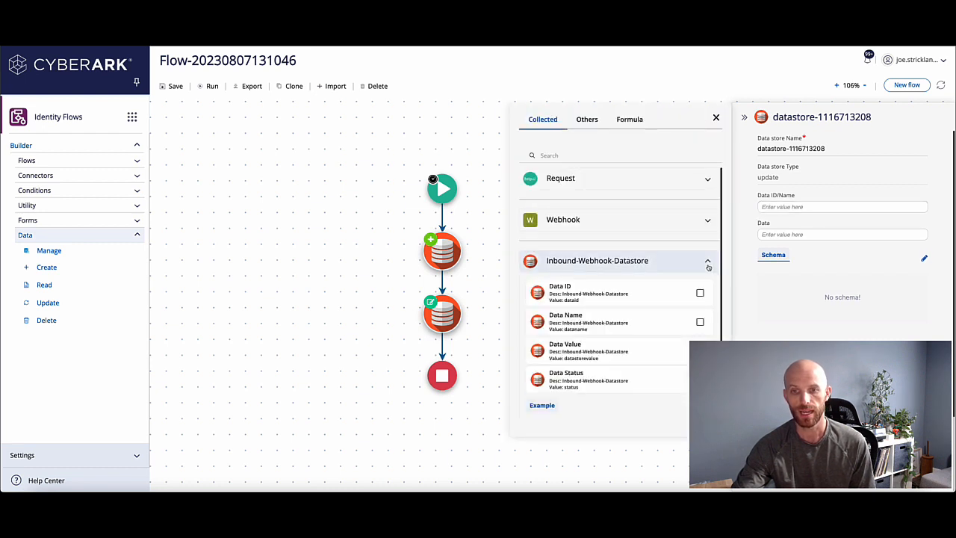
mouse_move(442, 252)
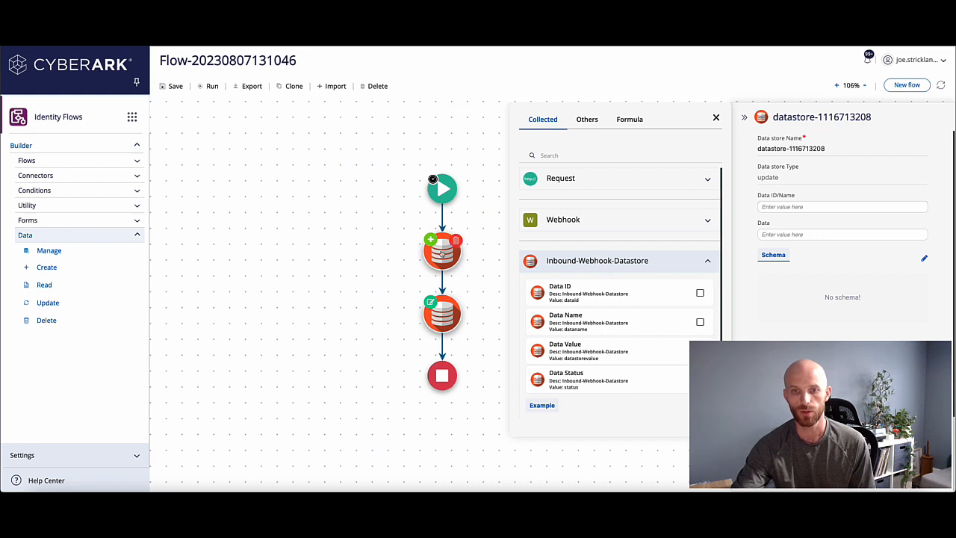
mouse_move(442, 252)
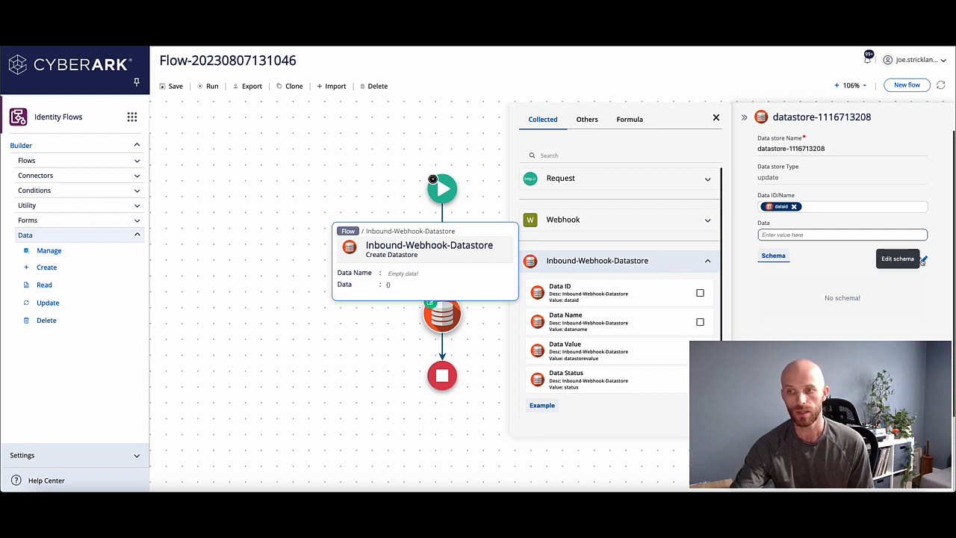
- Enter dataid 3995bf23-3547-11ee-ba4d-661380acc7fe and scroll through the colors schema
click(897, 259)
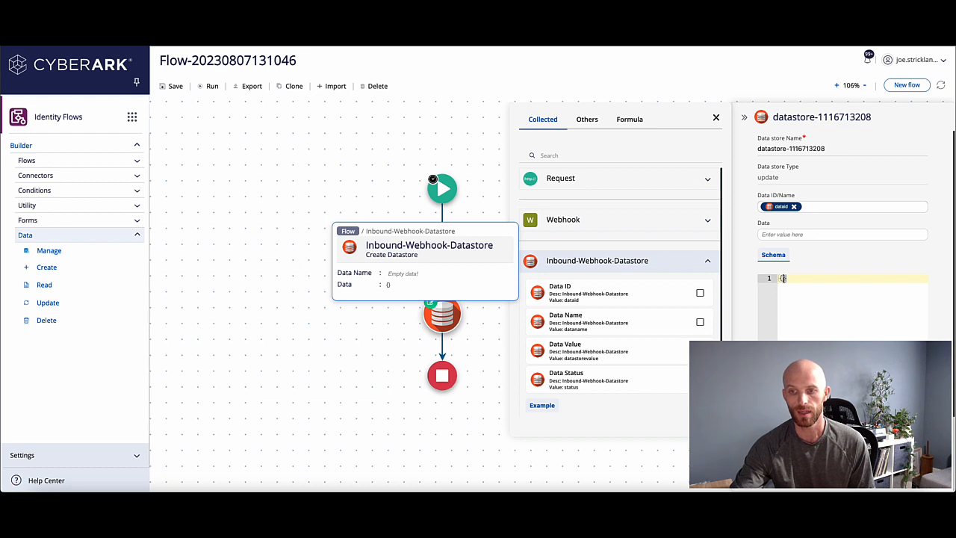
text(3995bf23-3547-11ee-ba4d-661380acc7fe)
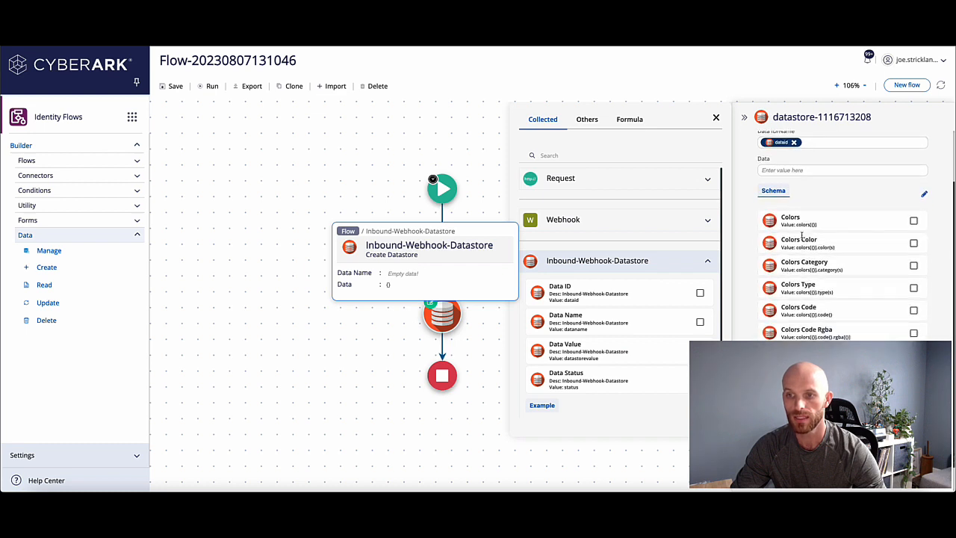
scroll(down, 3)
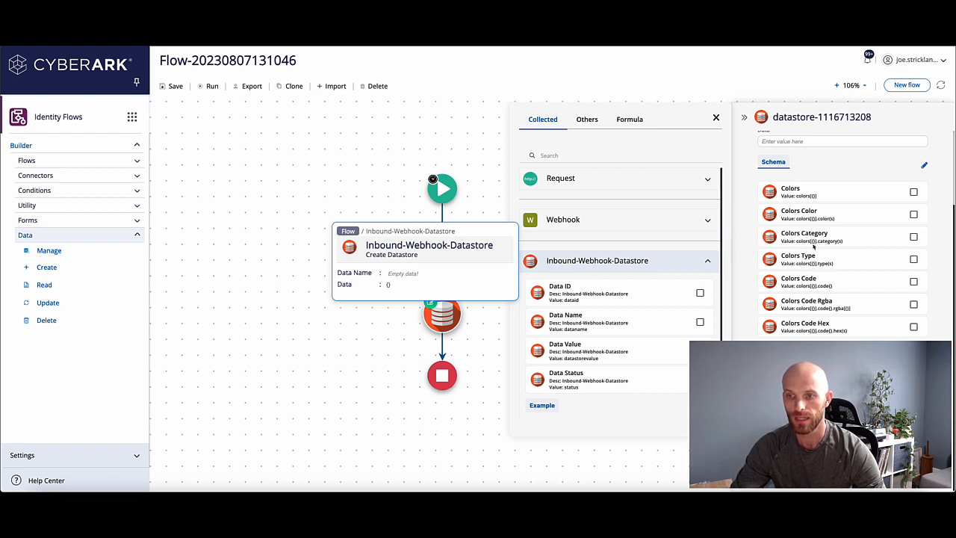
mouse_move(810, 241)
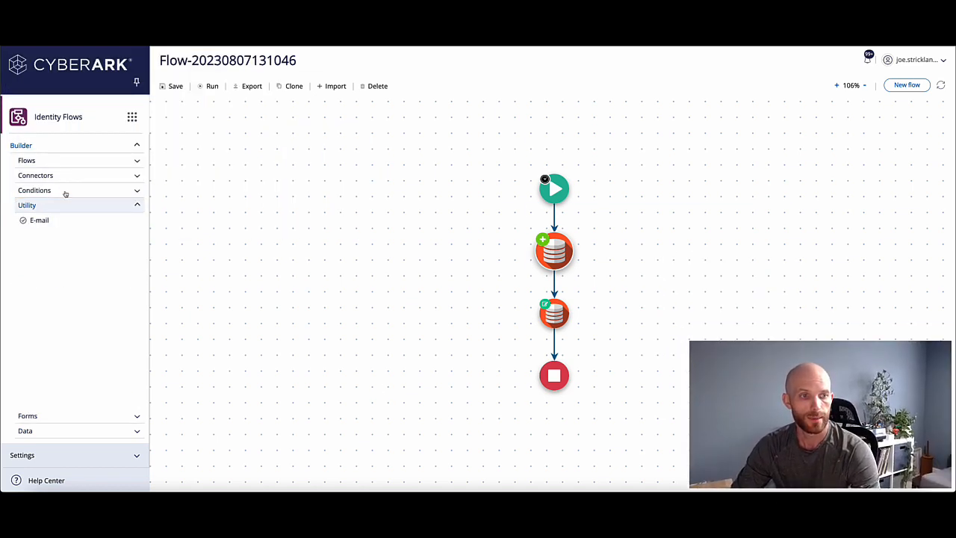
- Drag a Loop from Conditions after the update-datastore node and choose its iteration data
click(35, 190)
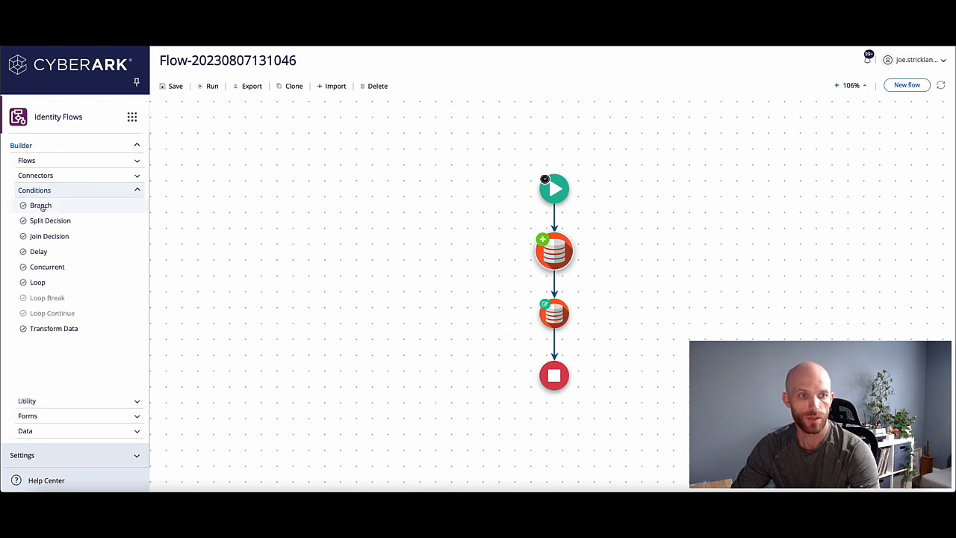
drag(38, 282, 523, 357)
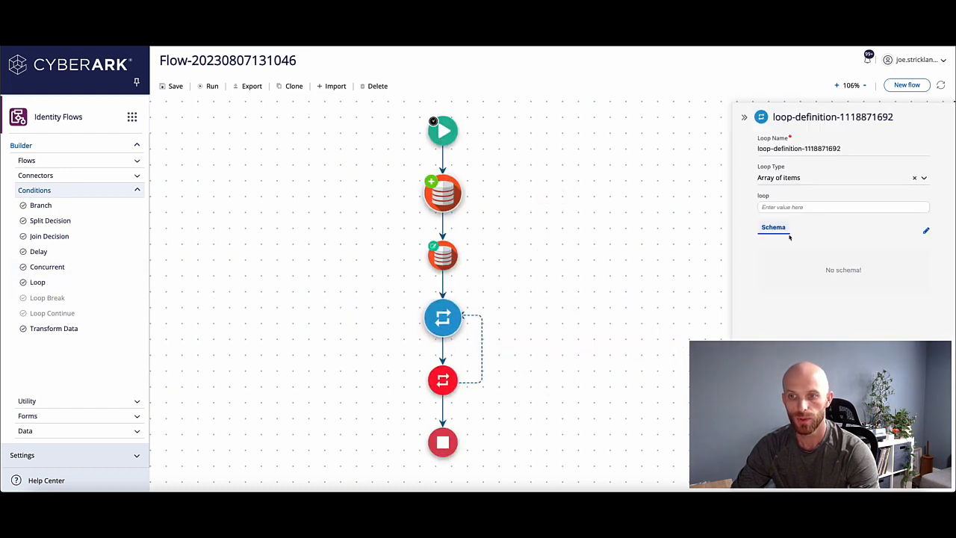
click(843, 206)
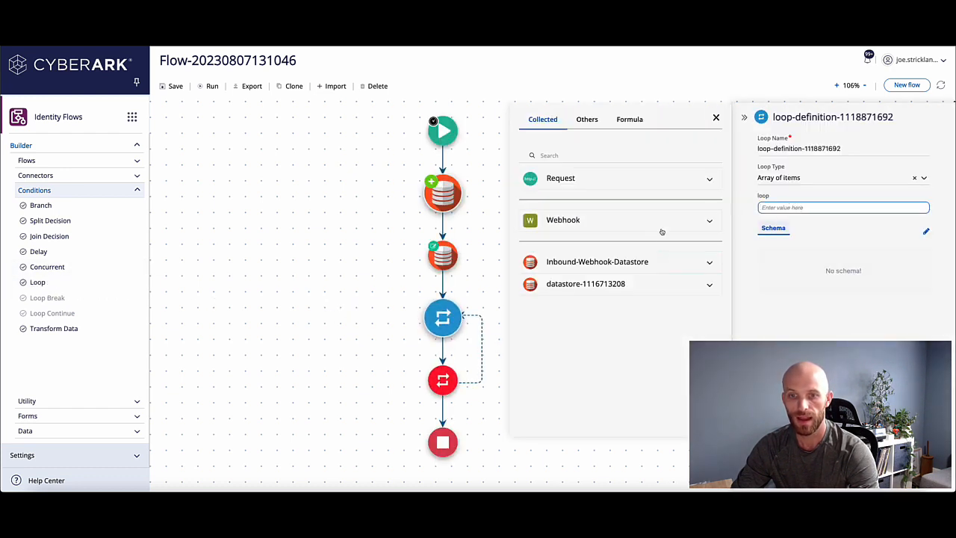
click(620, 283)
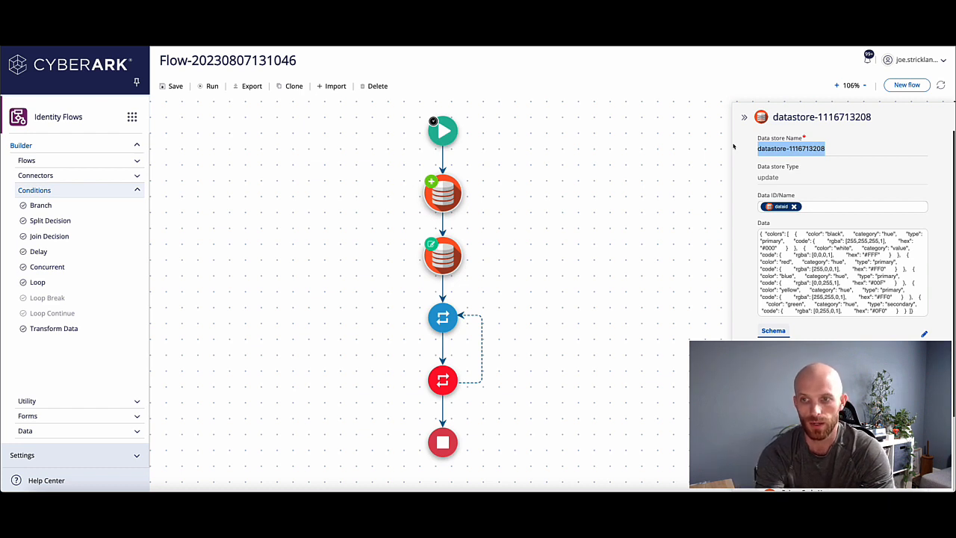
- Enter Updated-Datastore as the update node's Data store Name
text(Updated-Datastore)
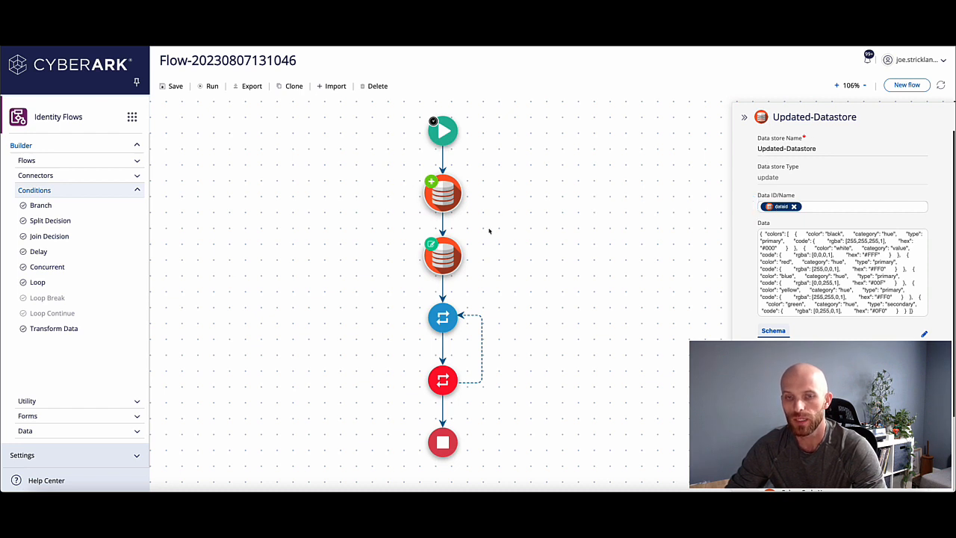
mouse_move(541, 454)
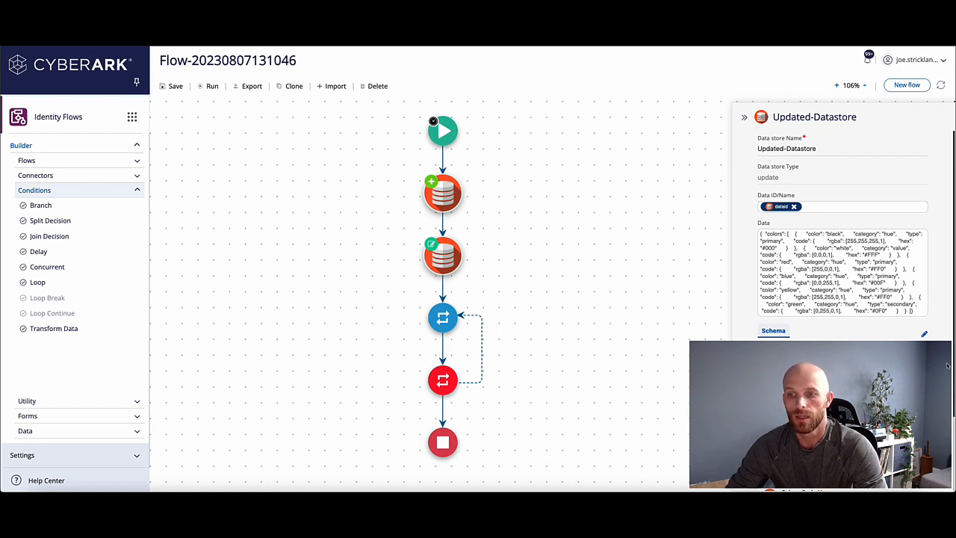
mouse_move(582, 329)
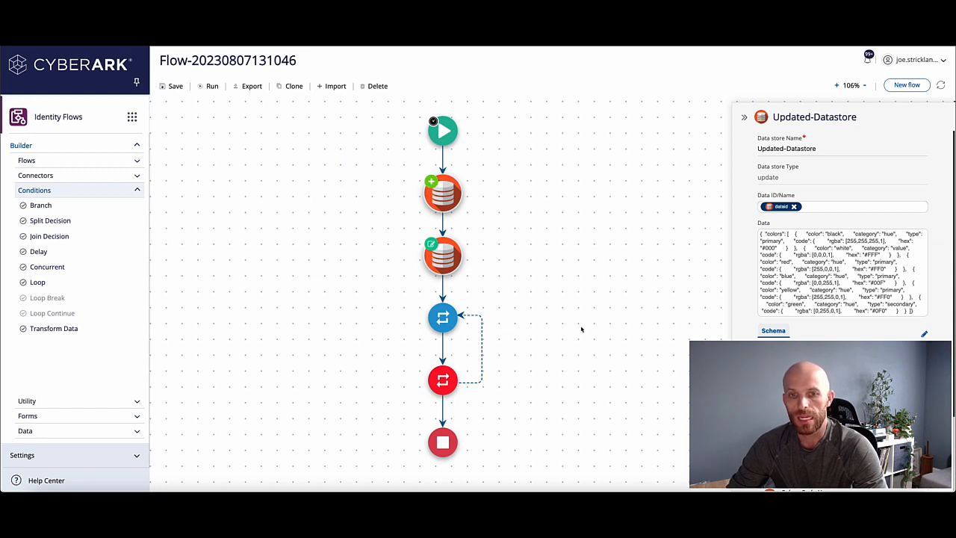
mouse_move(275, 357)
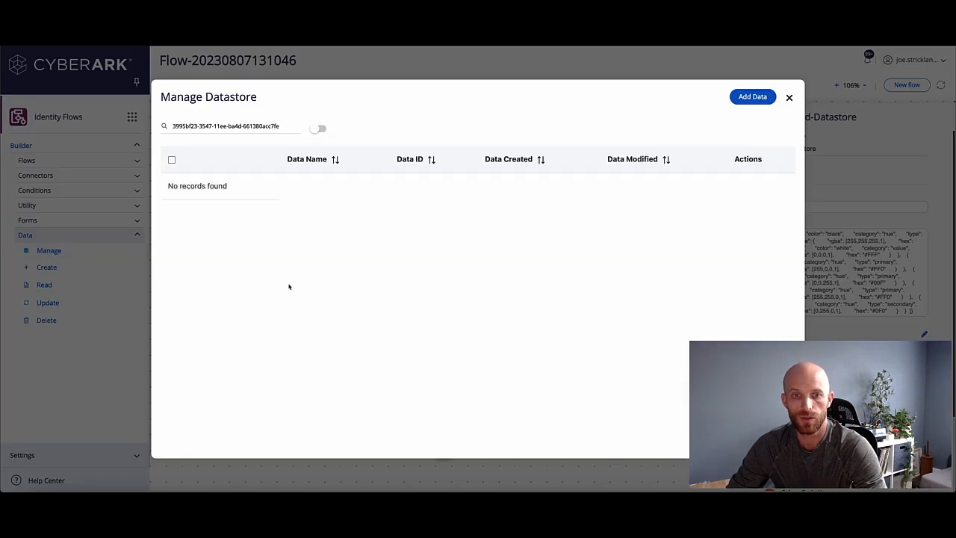
triple_click(228, 125)
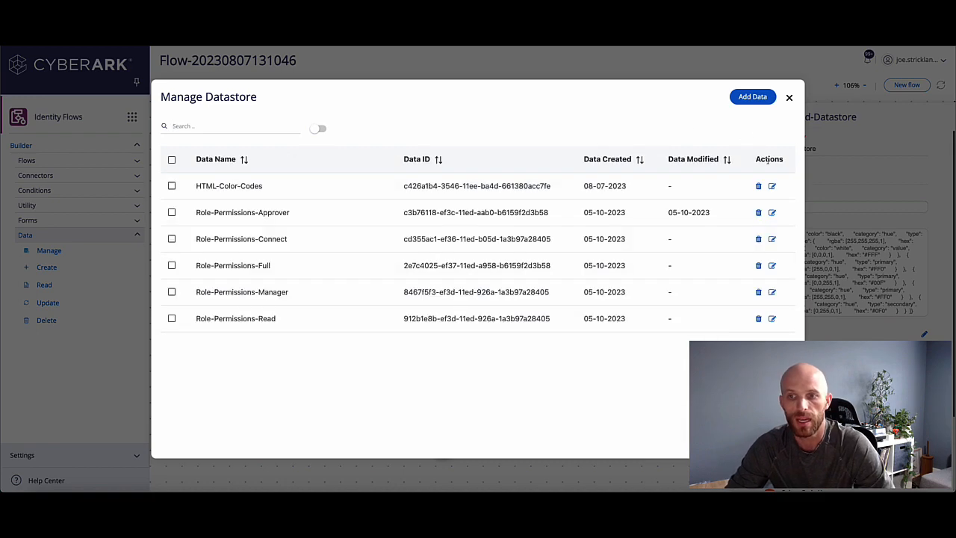
click(318, 128)
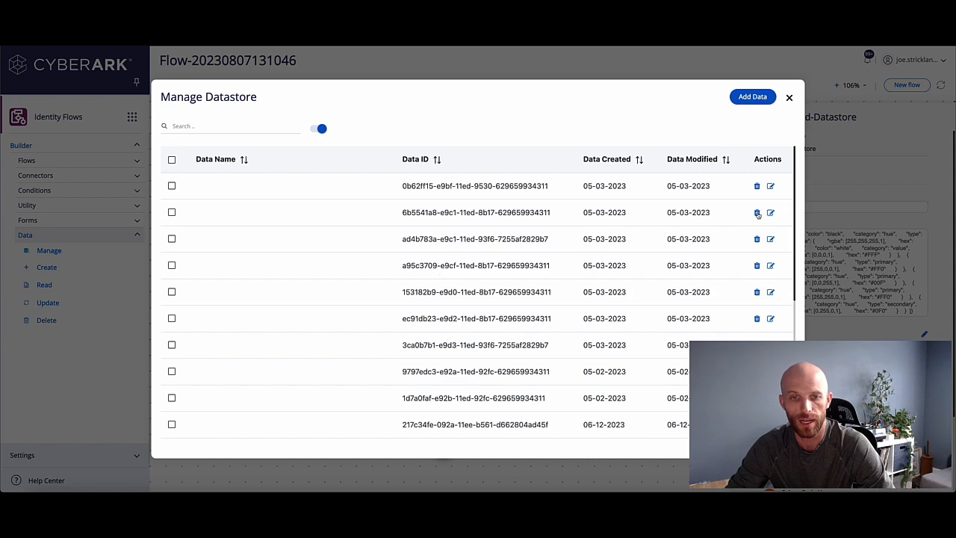
click(788, 97)
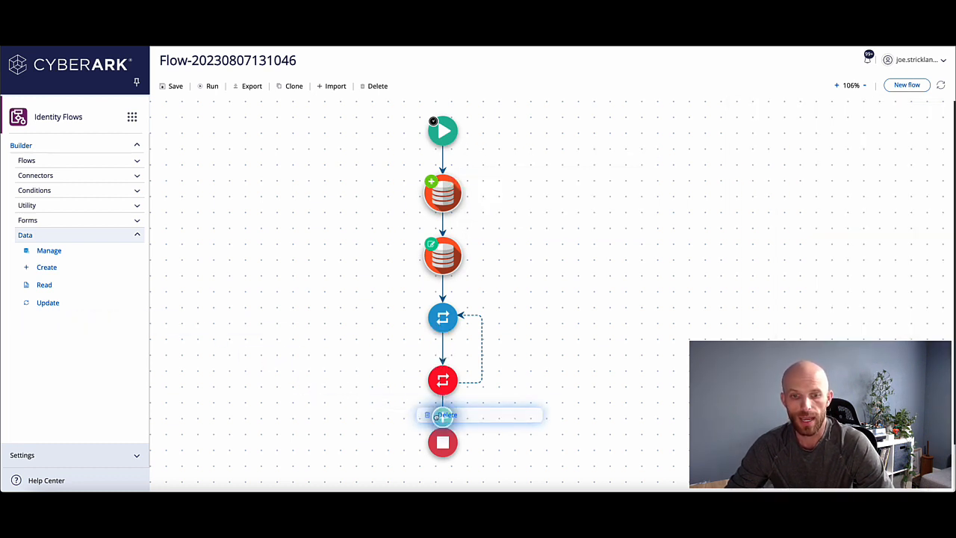
- Place a Data > Delete node after the loop end, targeting the dataid variable
click(446, 414)
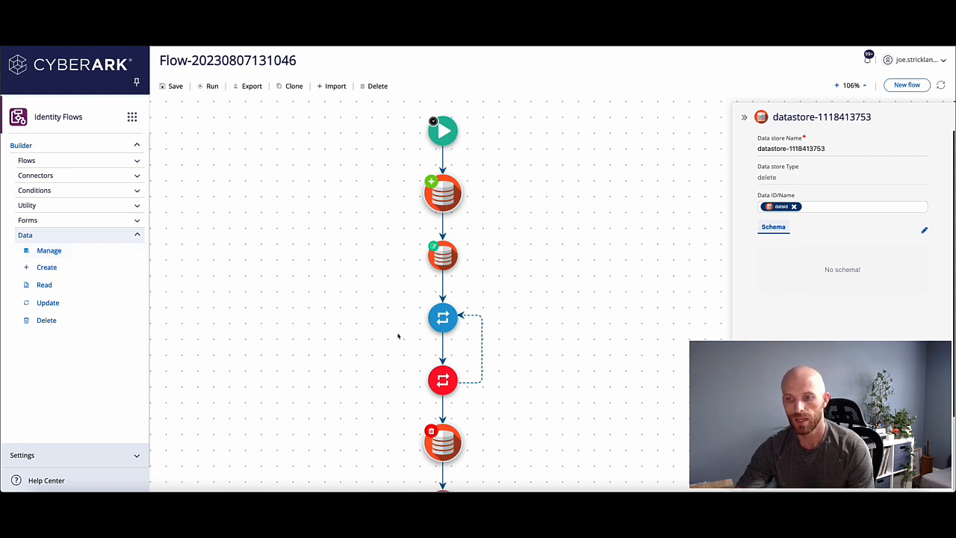
mouse_move(362, 343)
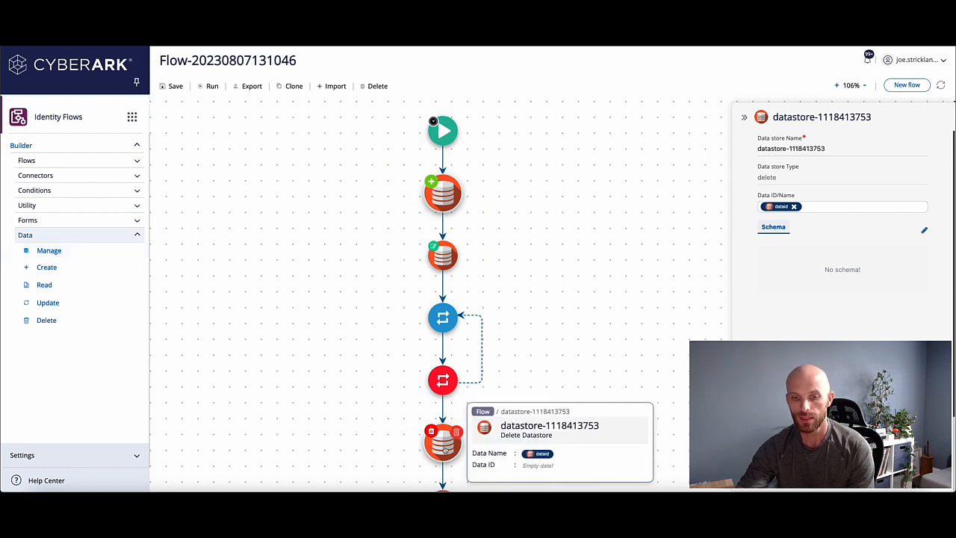
scroll(down, 3)
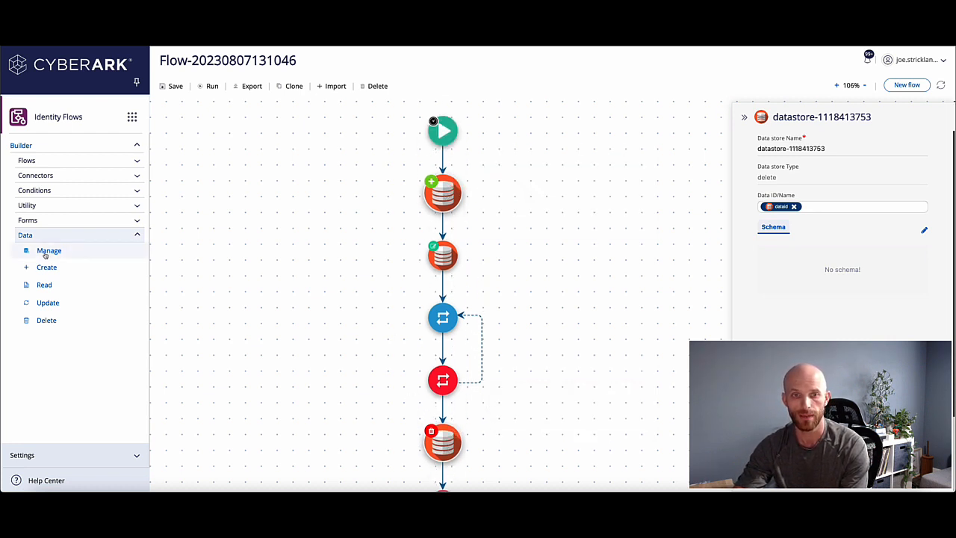
mouse_move(443, 192)
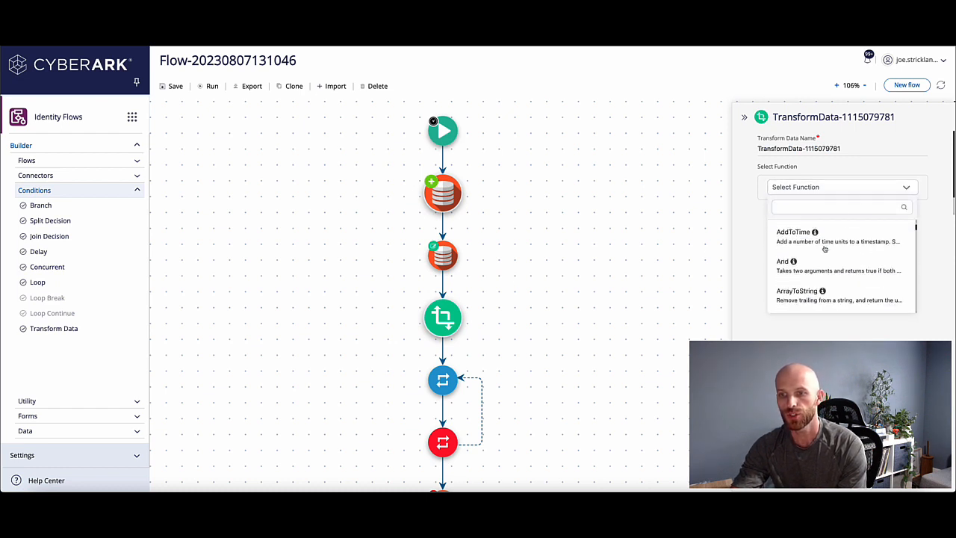
- Add a Transform Data step using JsonToXML, with jsonStr fed from the colors variable
scroll(down, 3)
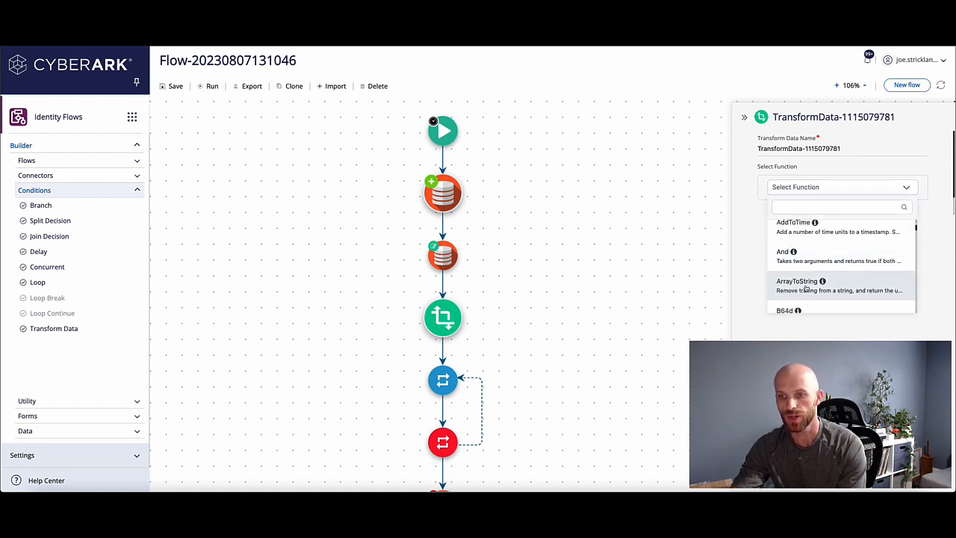
scroll(down, 3)
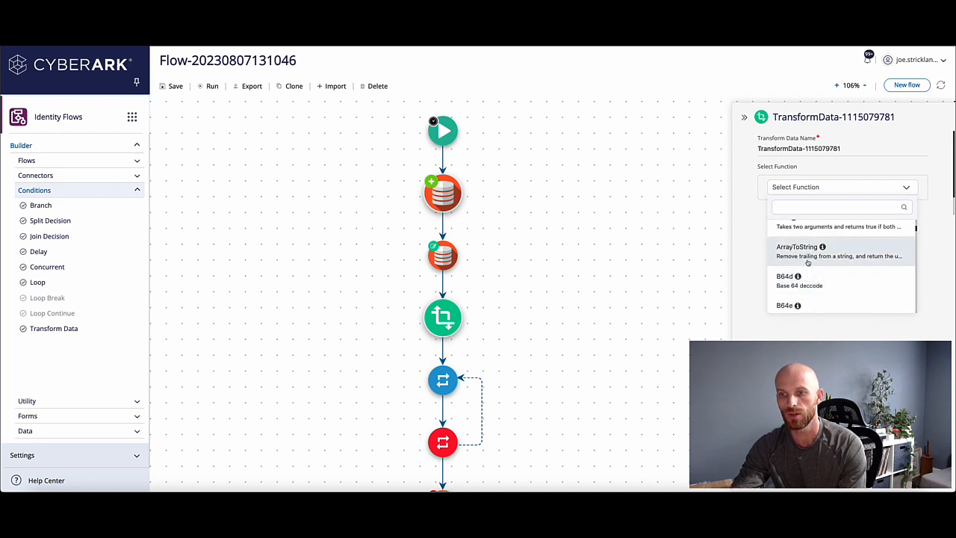
scroll(down, 3)
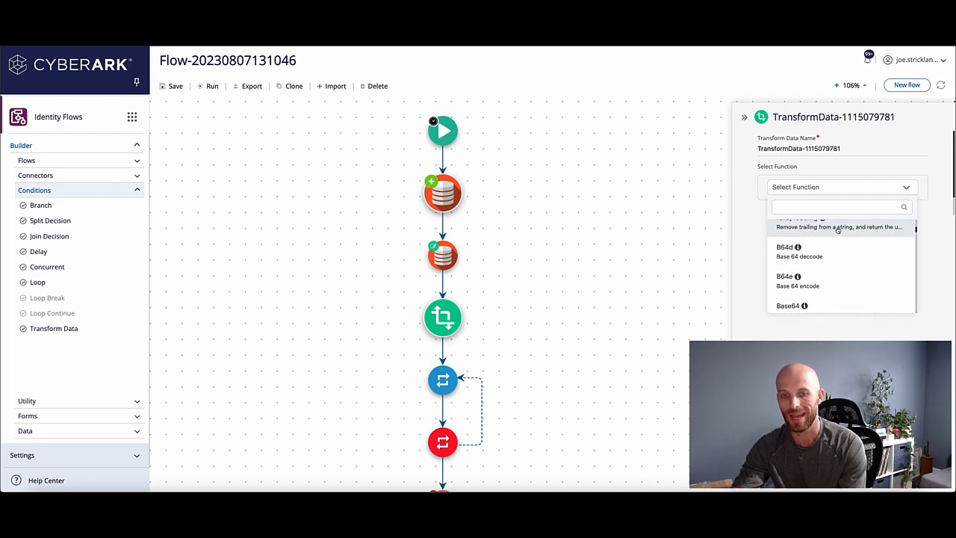
scroll(down, 3)
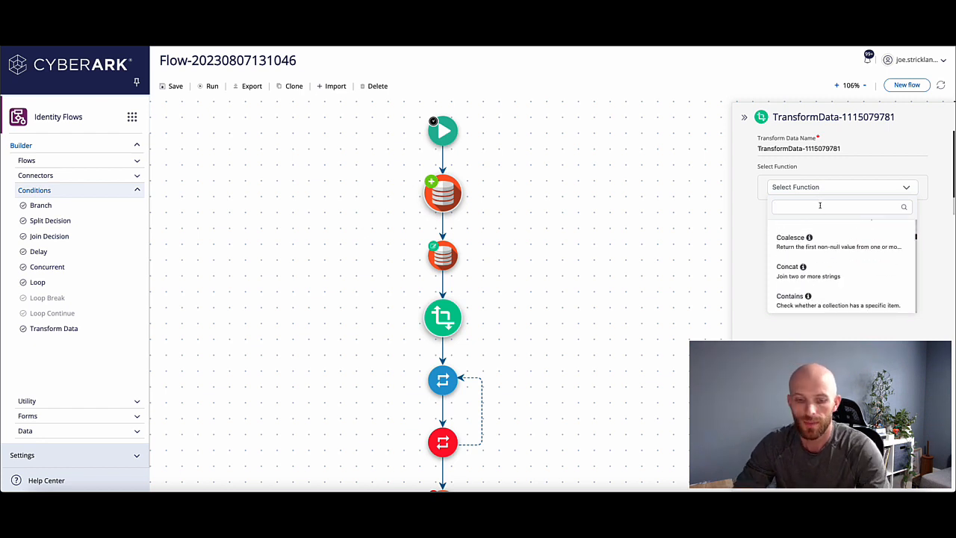
text(json)
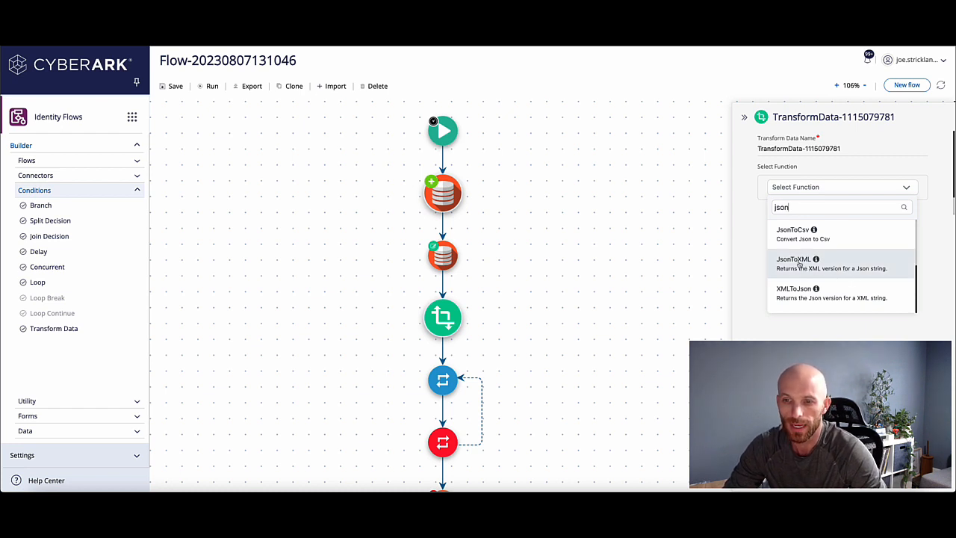
click(793, 263)
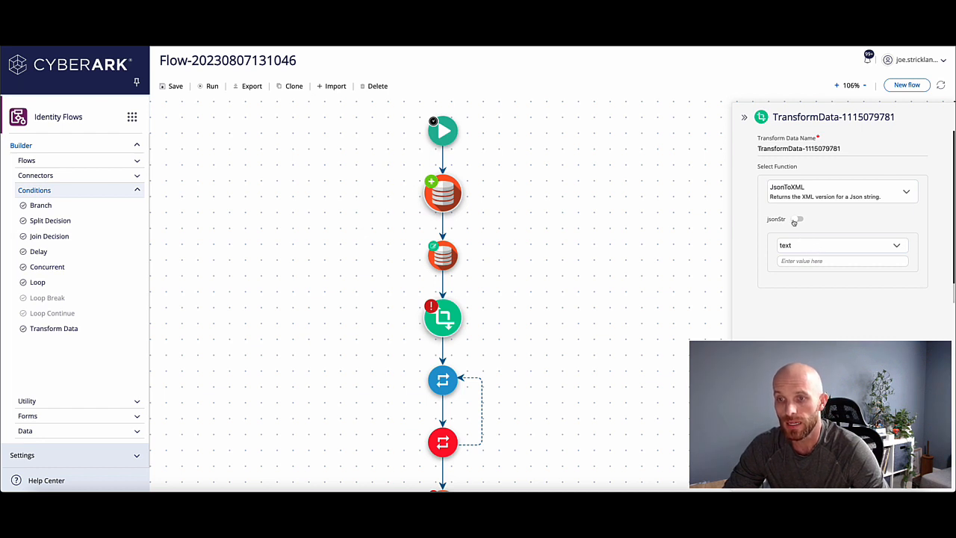
click(836, 260)
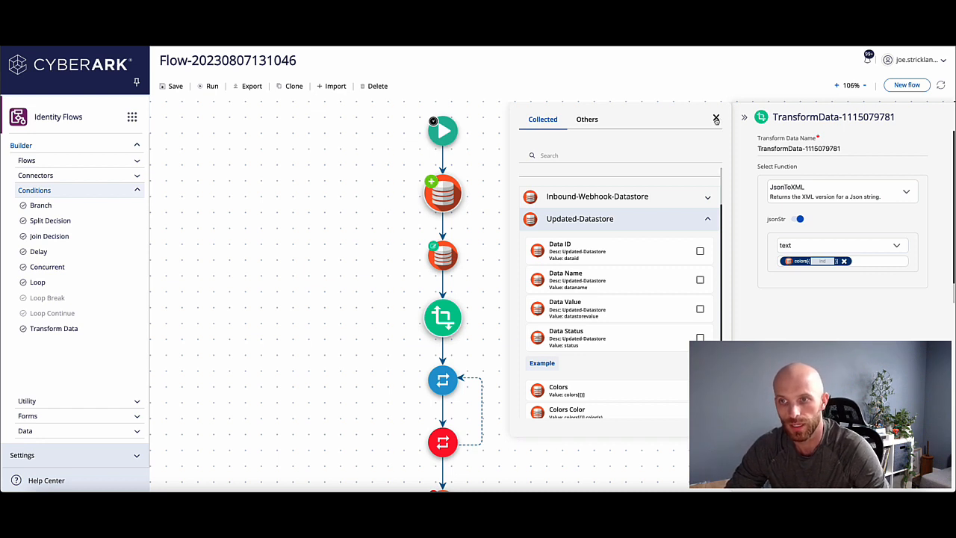
click(716, 119)
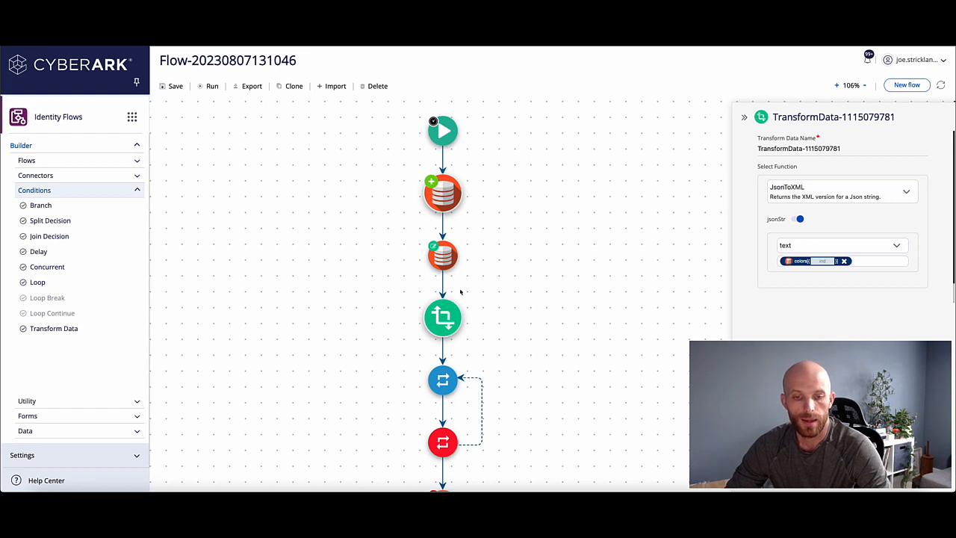